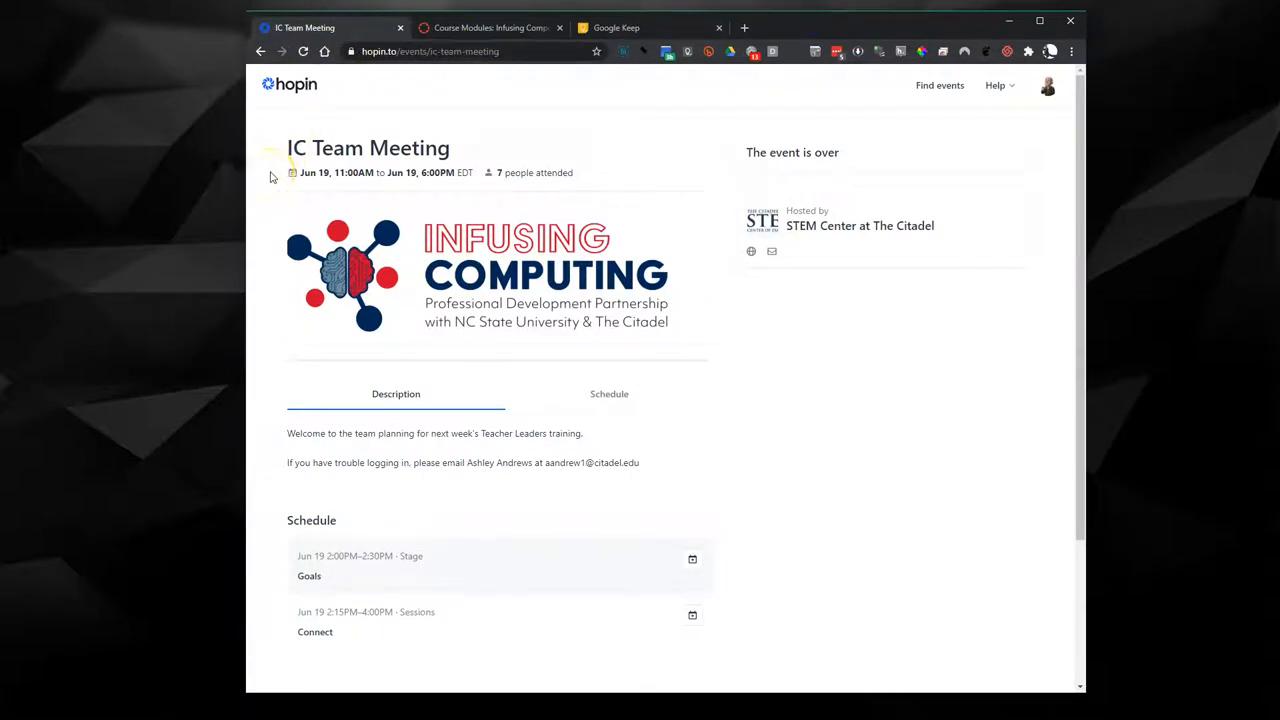
pyautogui.moveTo(256, 252)
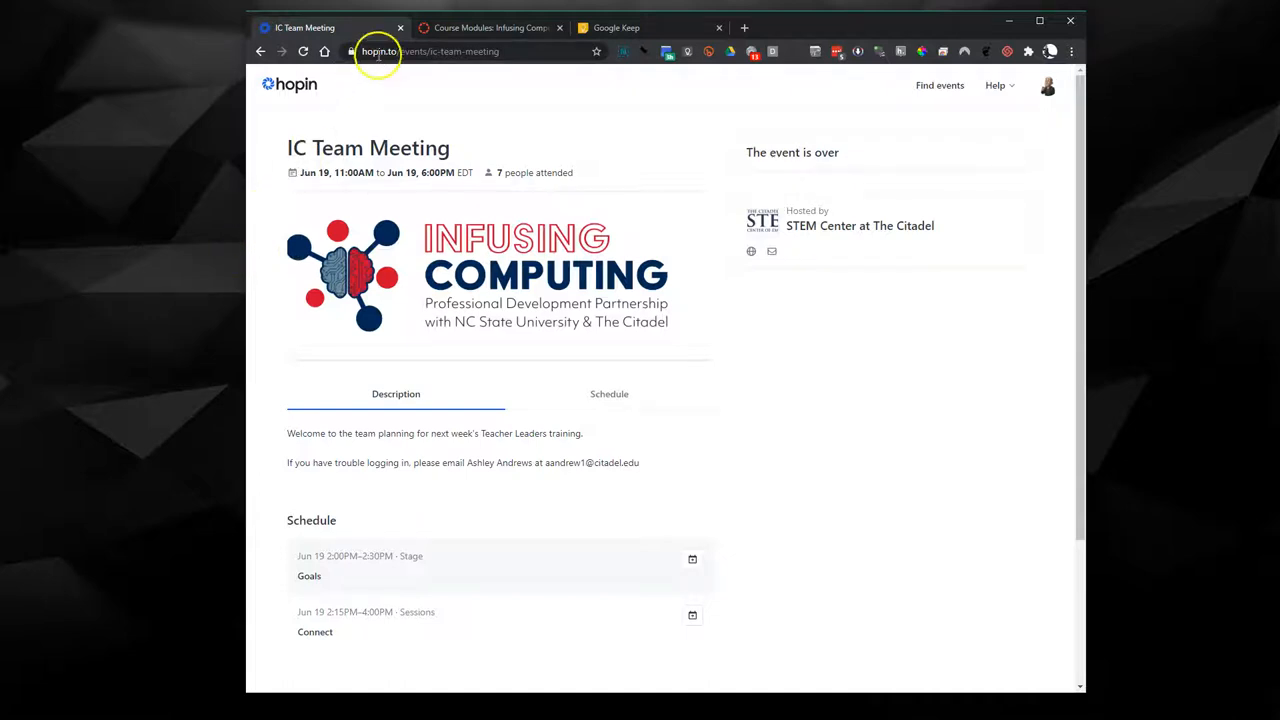
# Step: Move the Course Modules and Google Keep tabs into their own window snapped to the left half
pyautogui.click(490, 28)
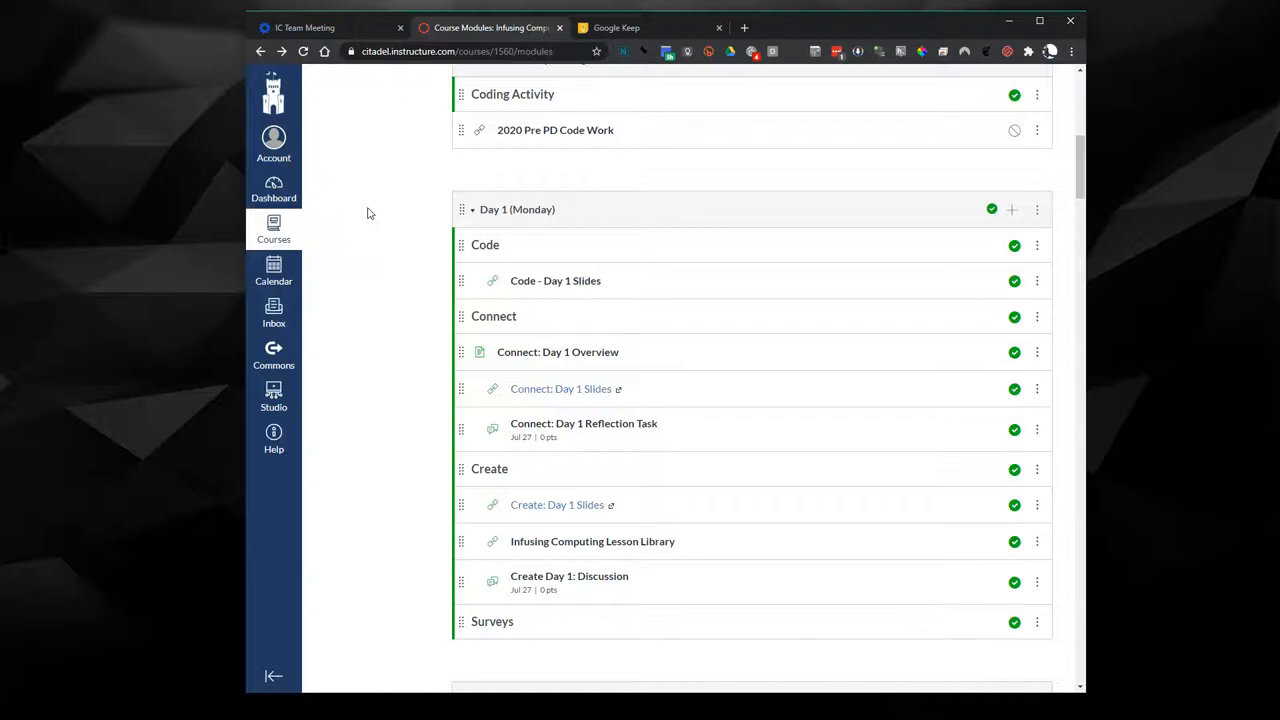
pyautogui.click(616, 28)
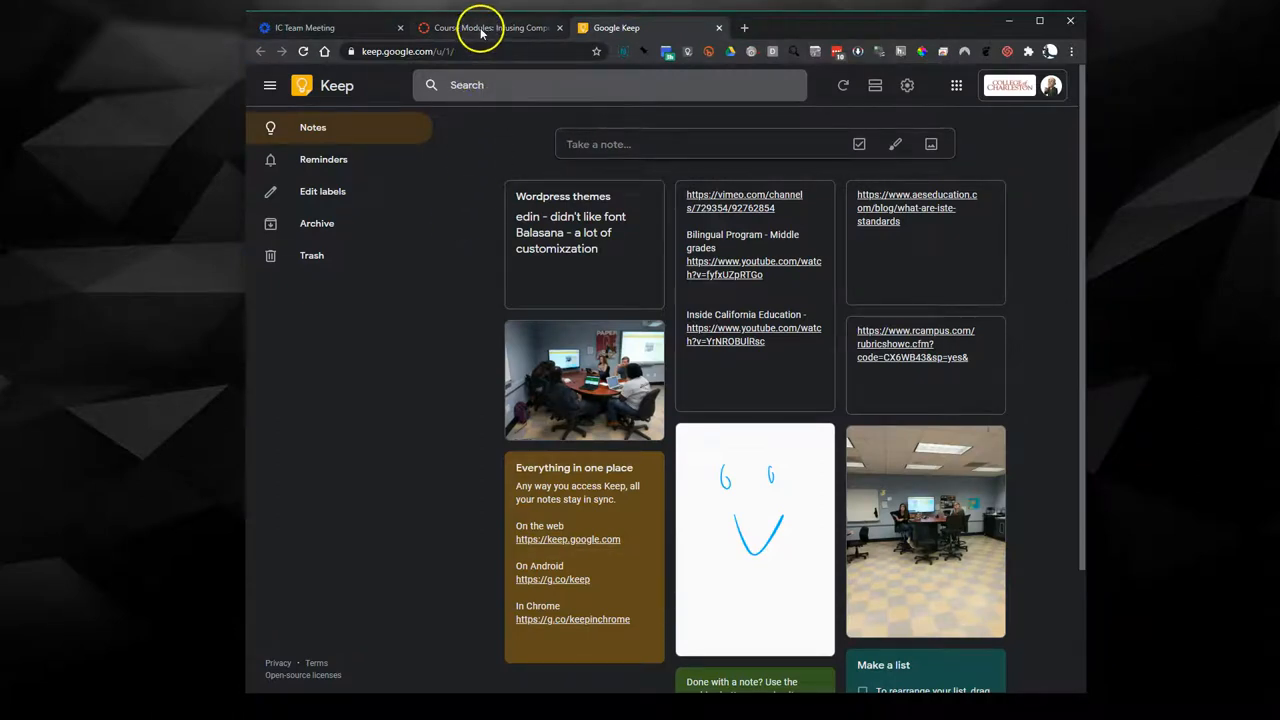
pyautogui.moveTo(490, 28)
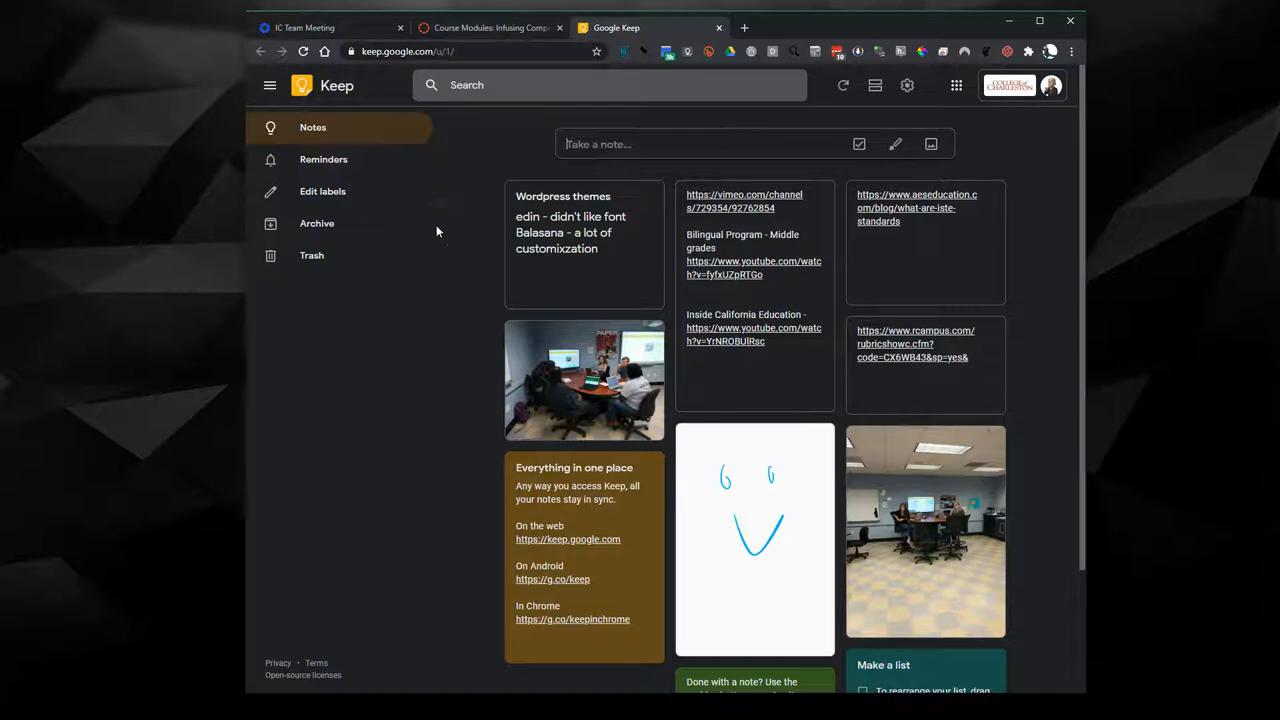
pyautogui.click(330, 28)
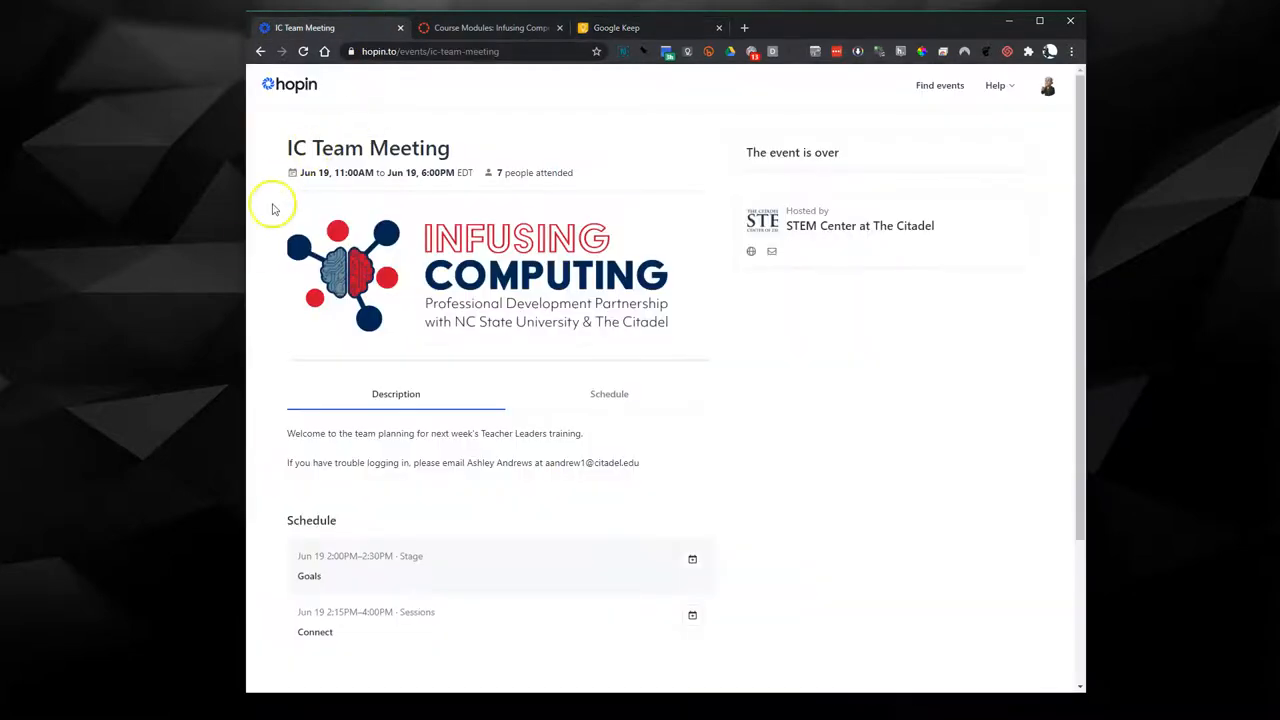
pyautogui.moveTo(270, 244)
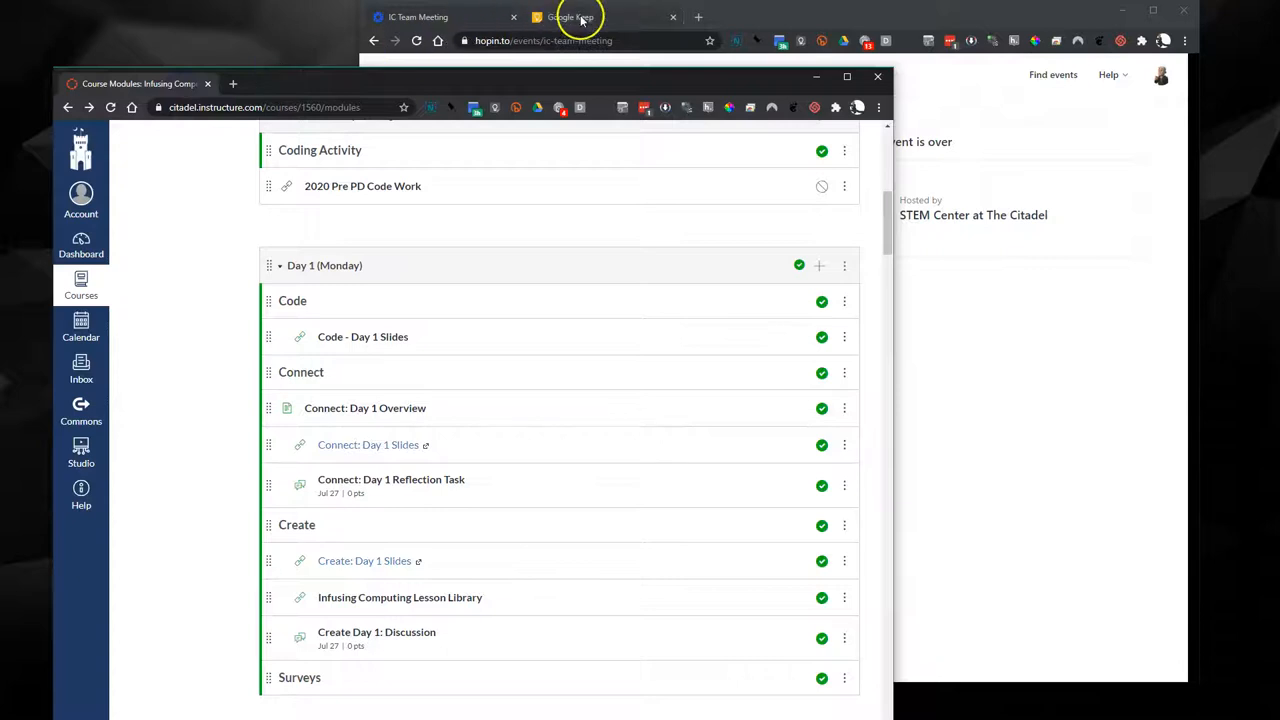
pyautogui.click(444, 16)
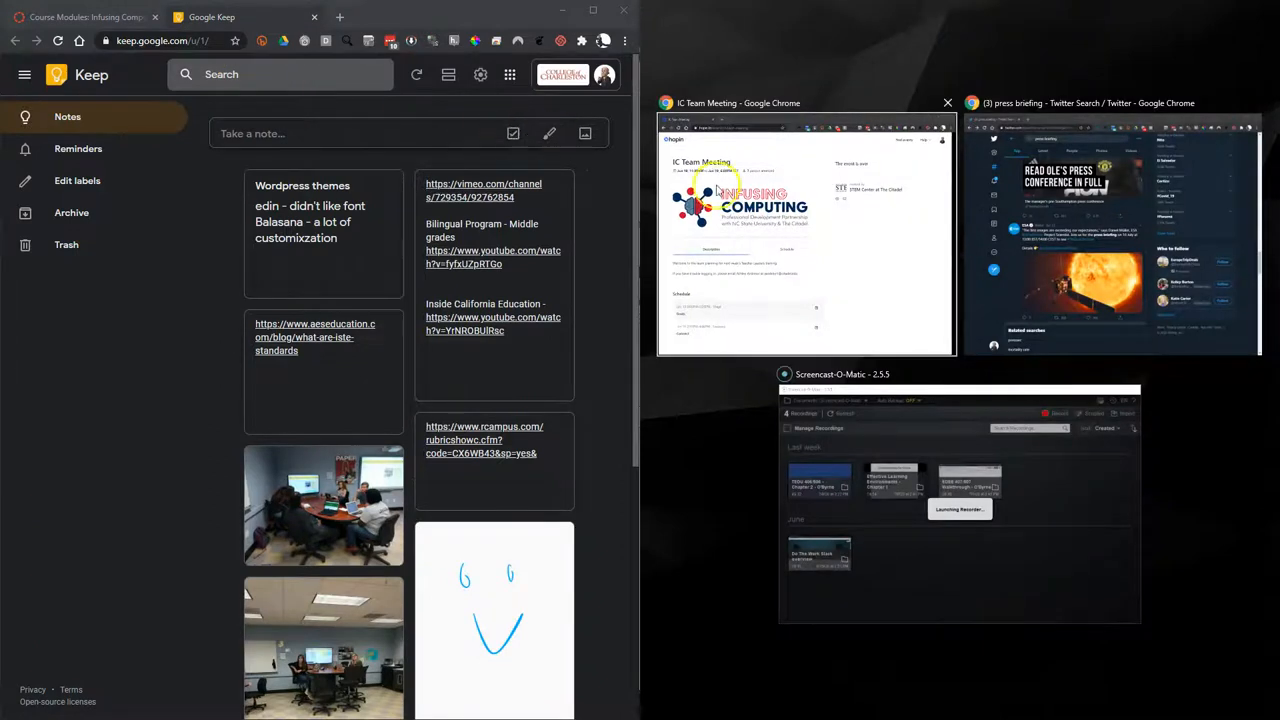
# Step: Choose the IC Team Meeting window in Snap Assist to fill the right half
pyautogui.click(804, 236)
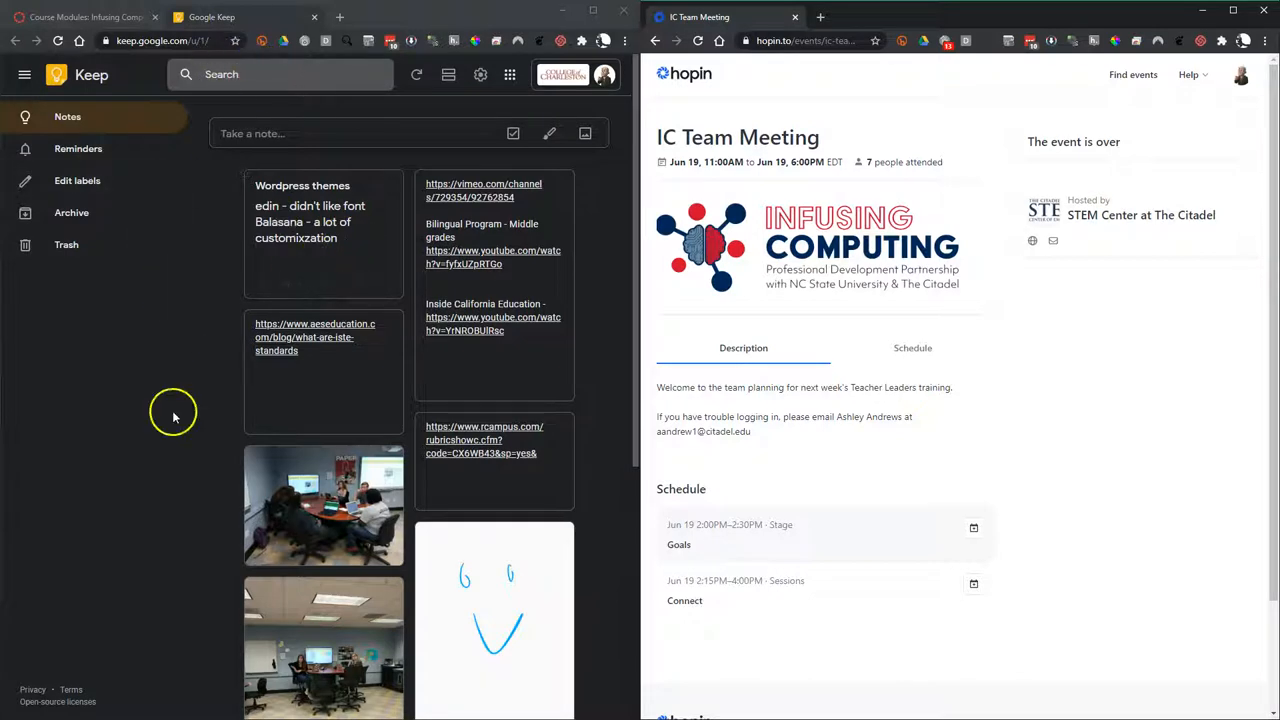
pyautogui.moveTo(174, 432)
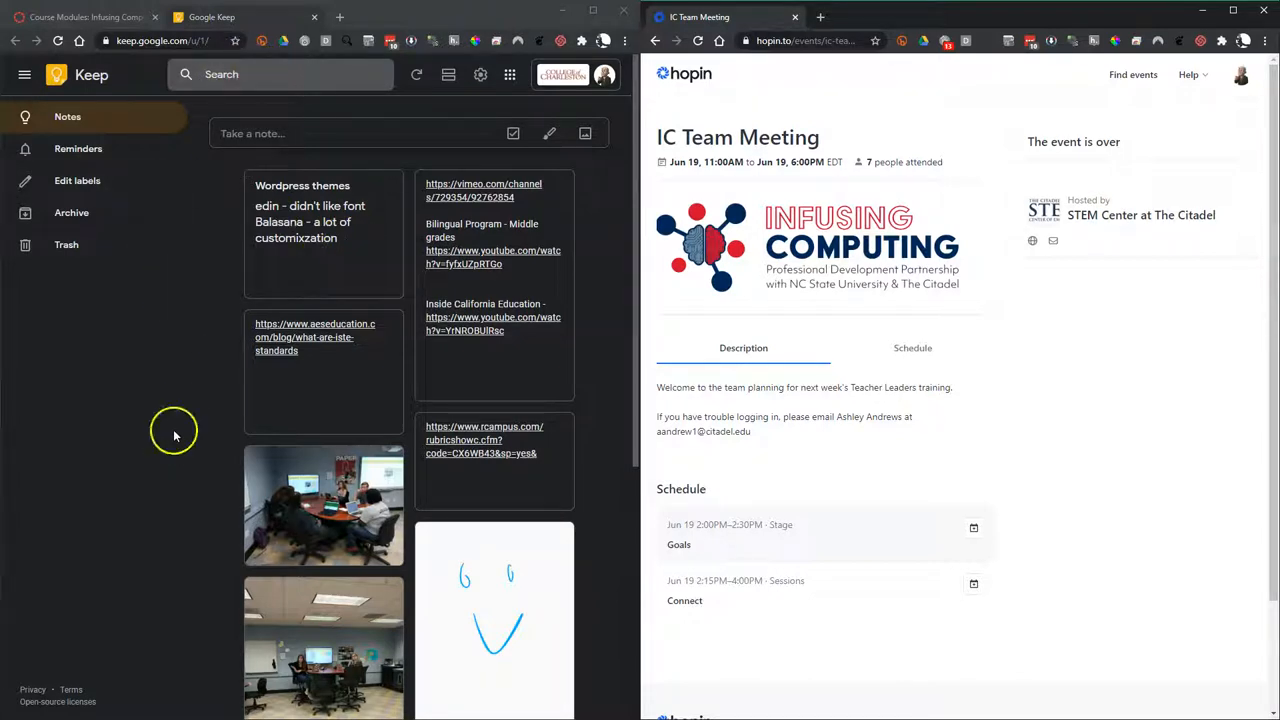
pyautogui.moveTo(200, 412)
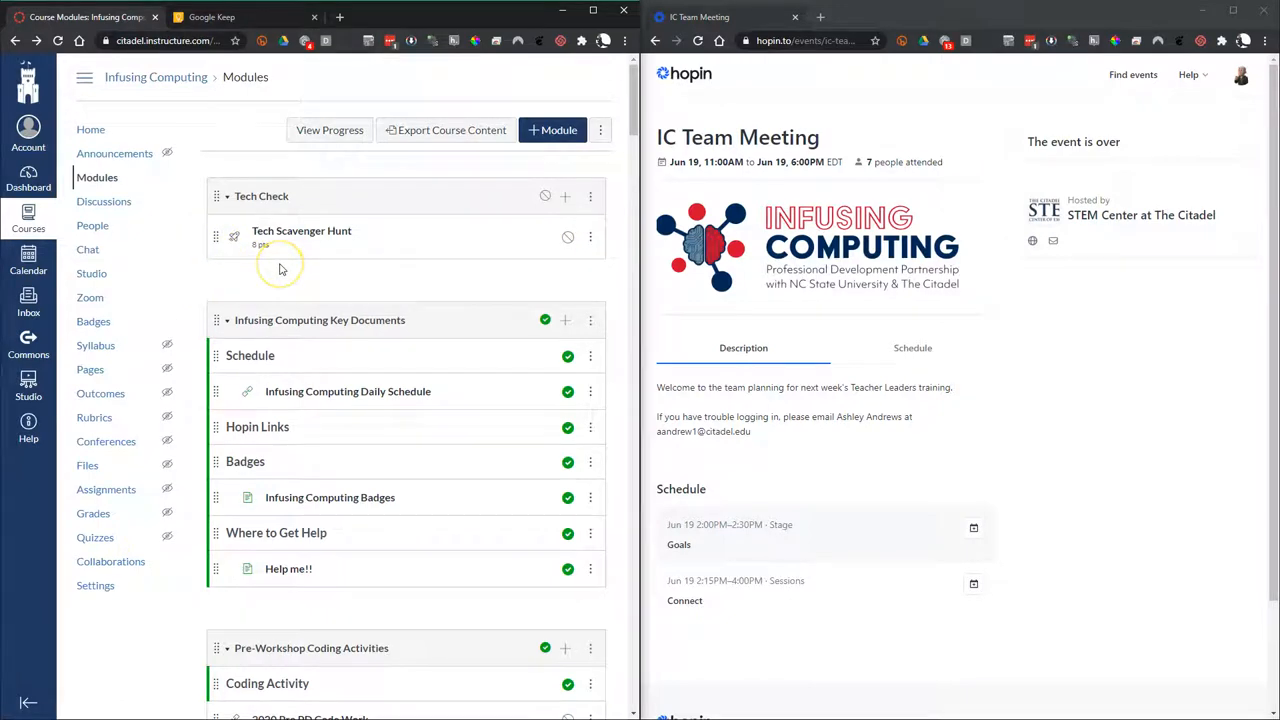
pyautogui.moveTo(844, 200)
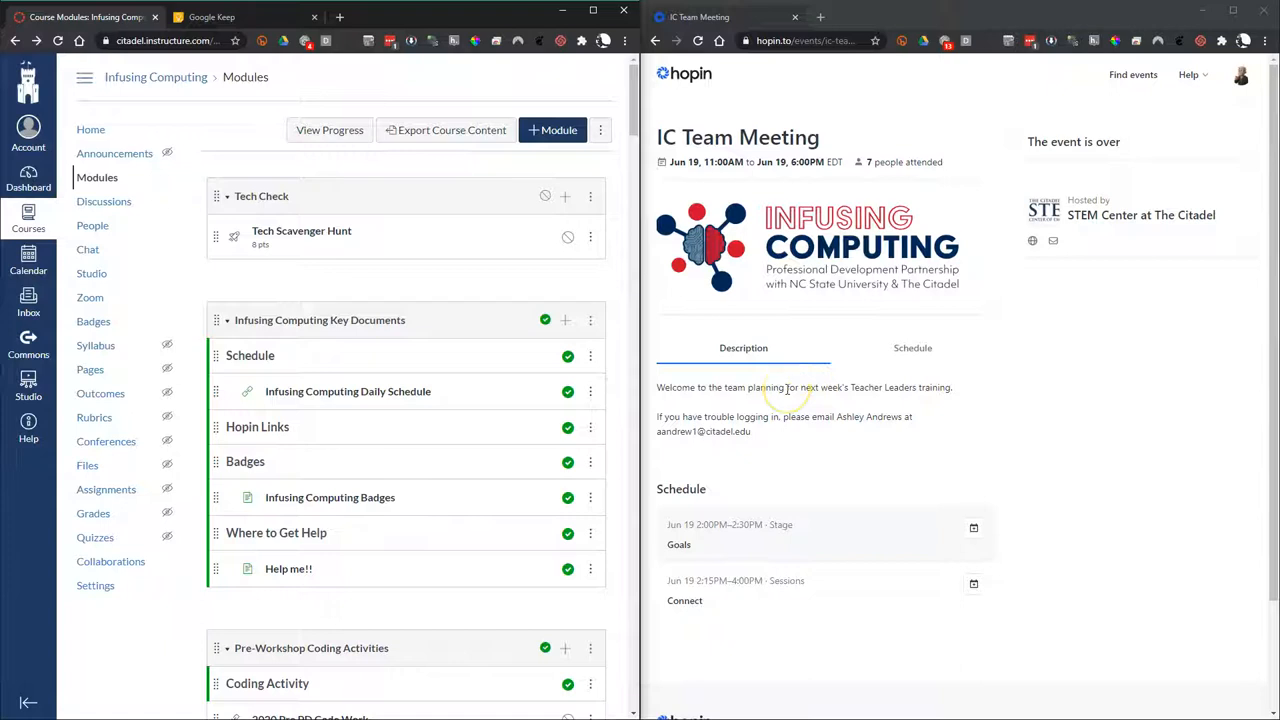
pyautogui.moveTo(610, 278)
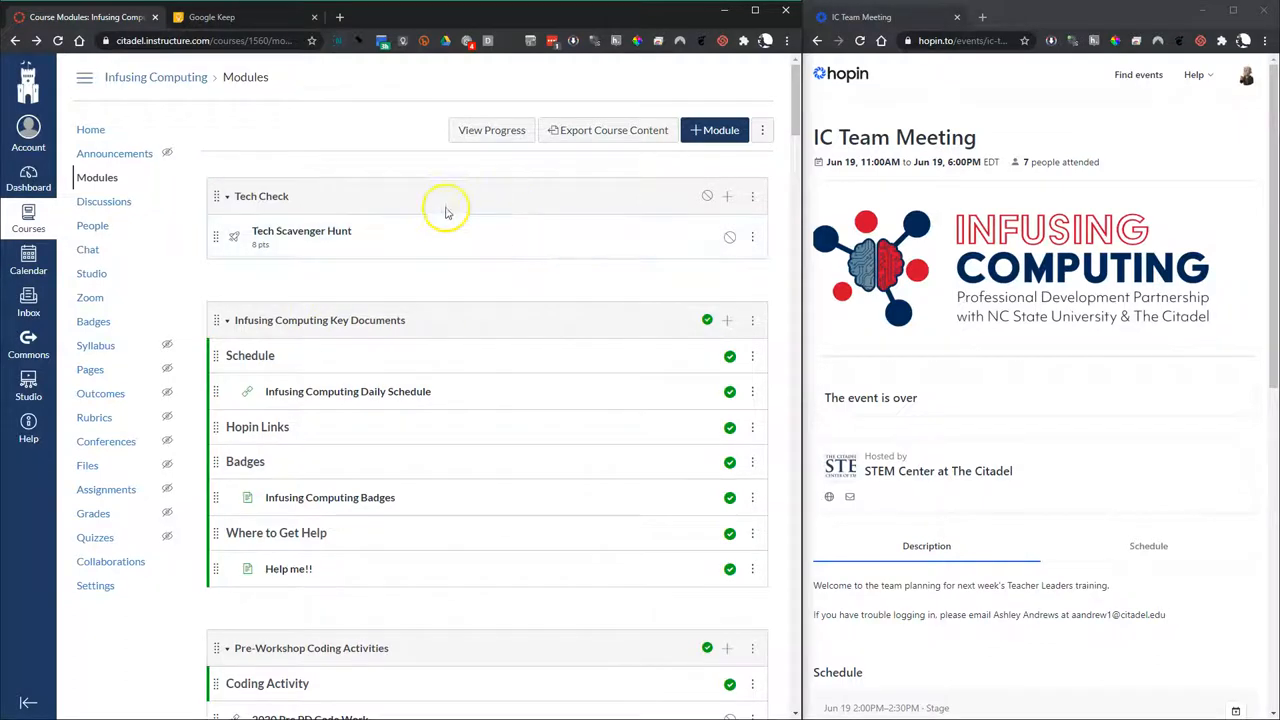
pyautogui.moveTo(938, 110)
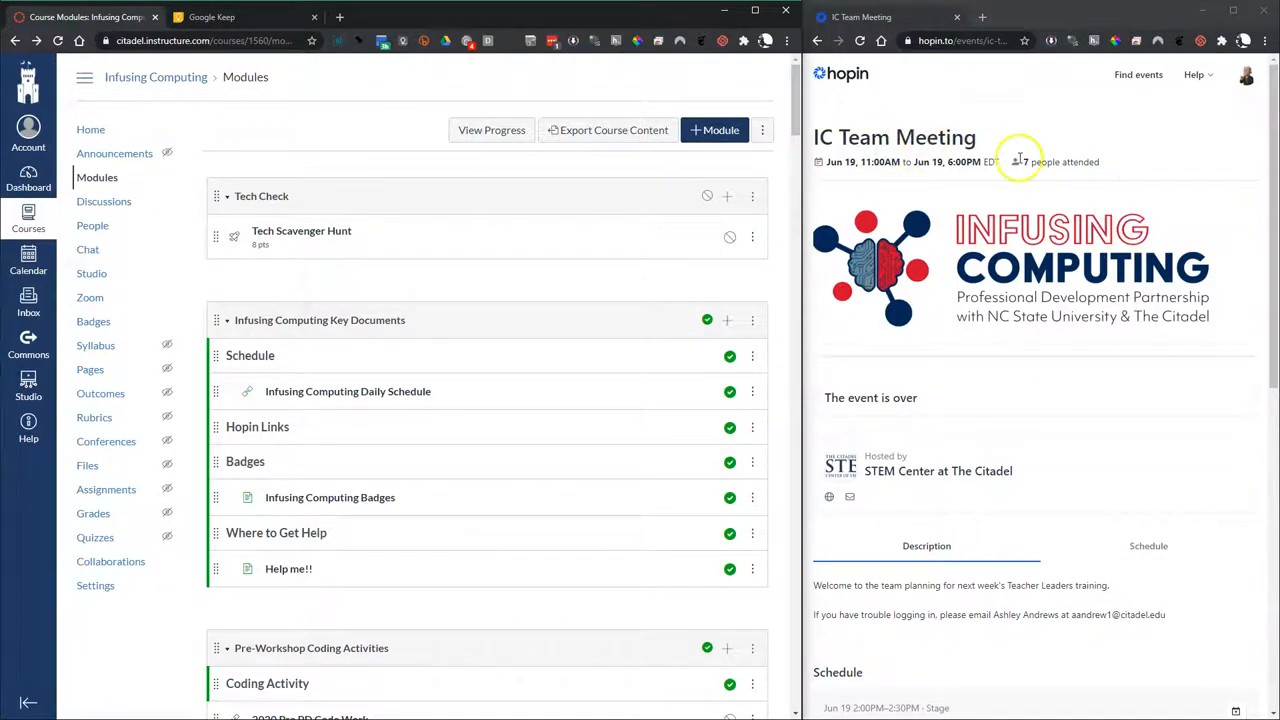
pyautogui.moveTo(936, 360)
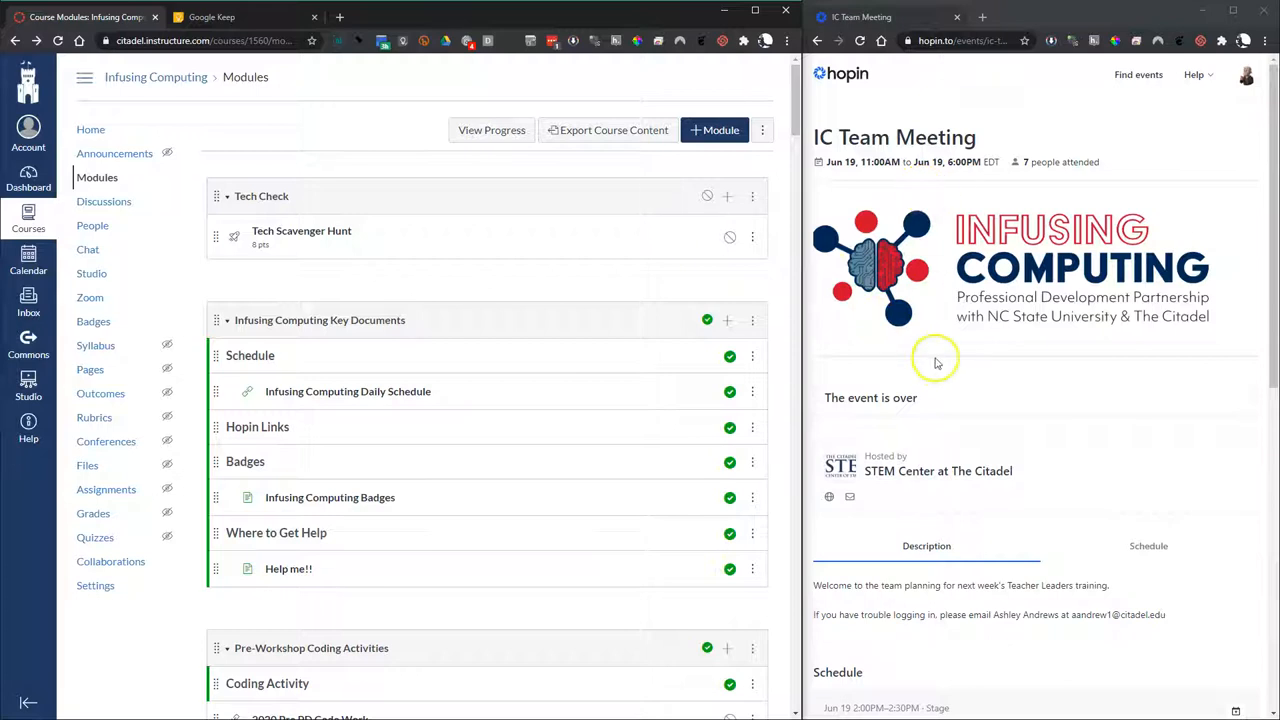
pyautogui.moveTo(982, 404)
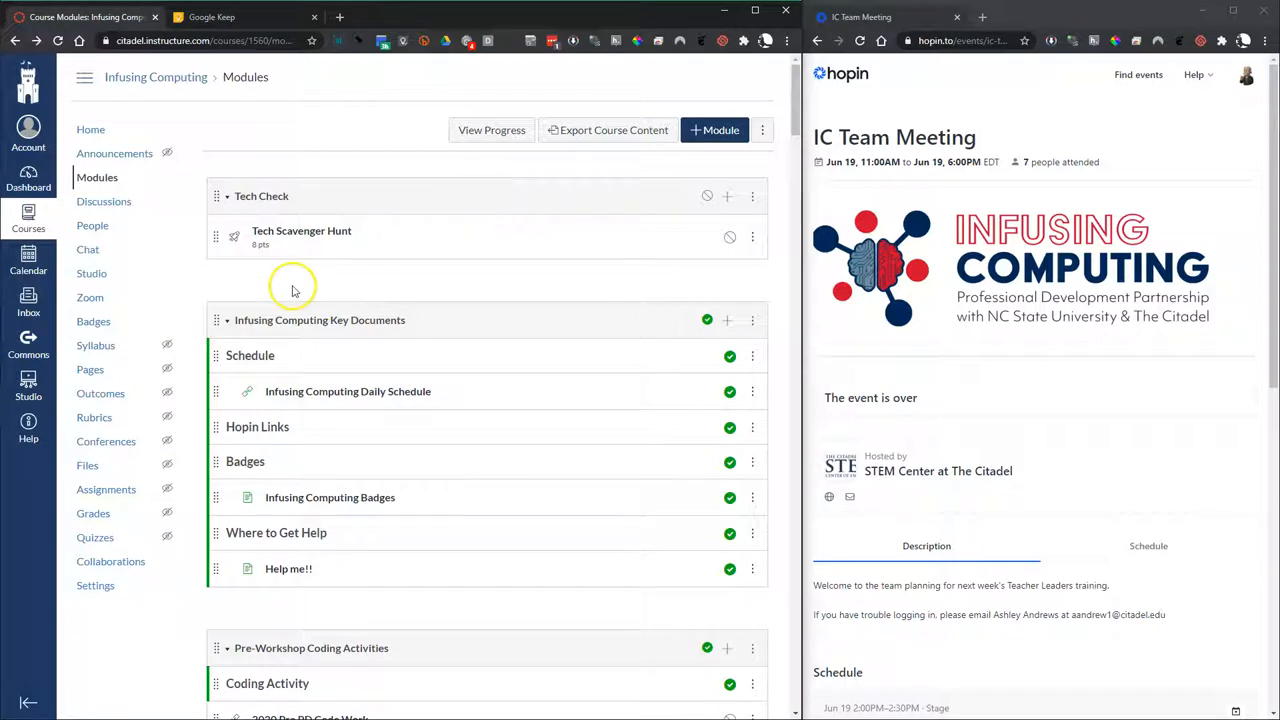
pyautogui.moveTo(568, 272)
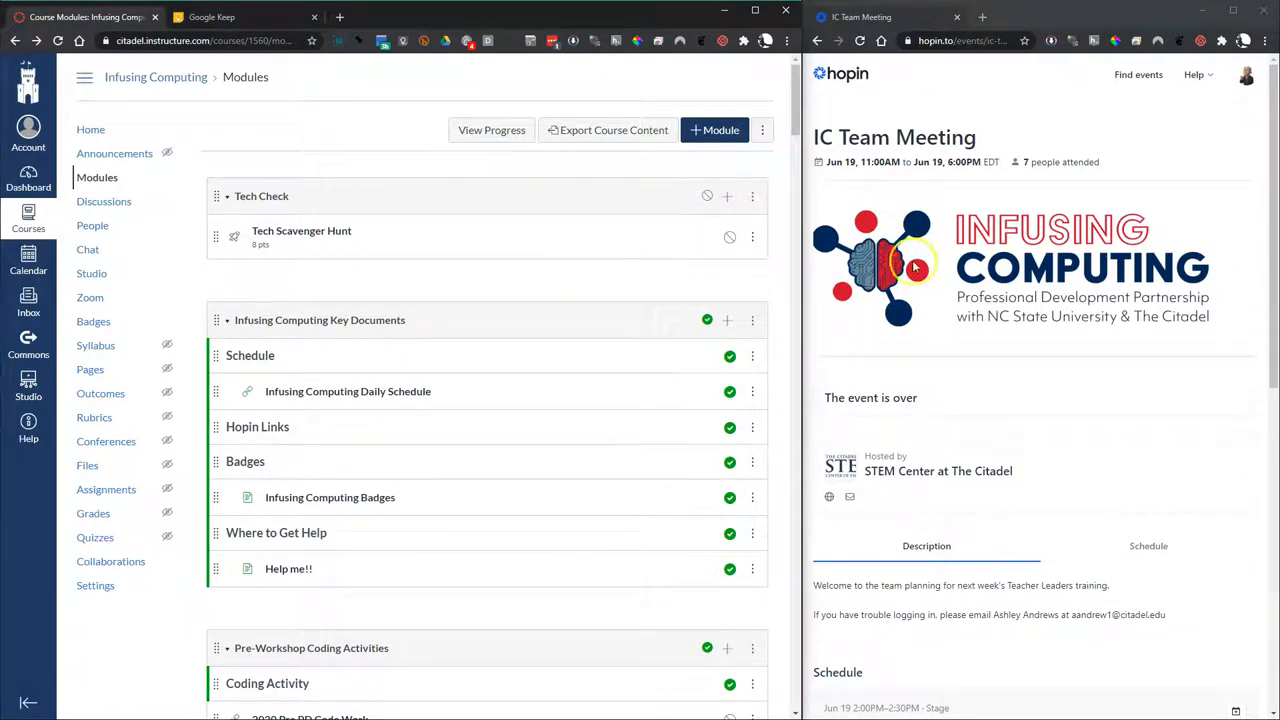
pyautogui.moveTo(812, 322)
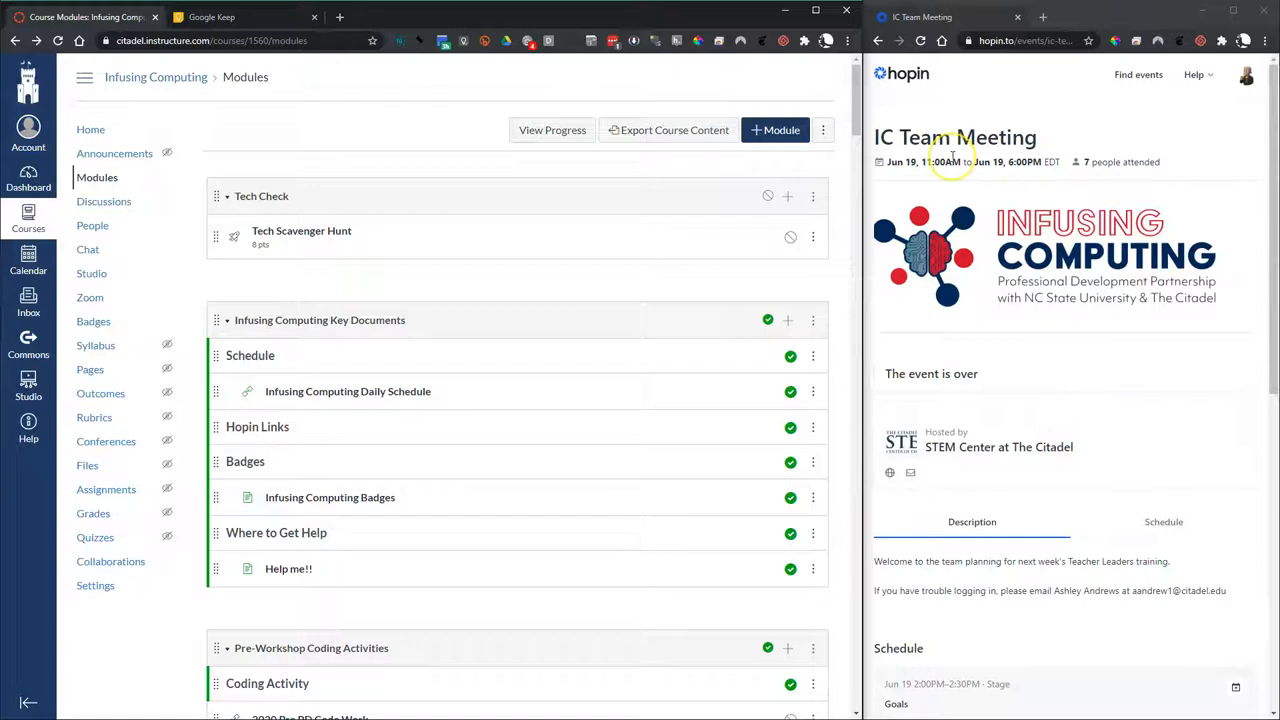
pyautogui.moveTo(984, 364)
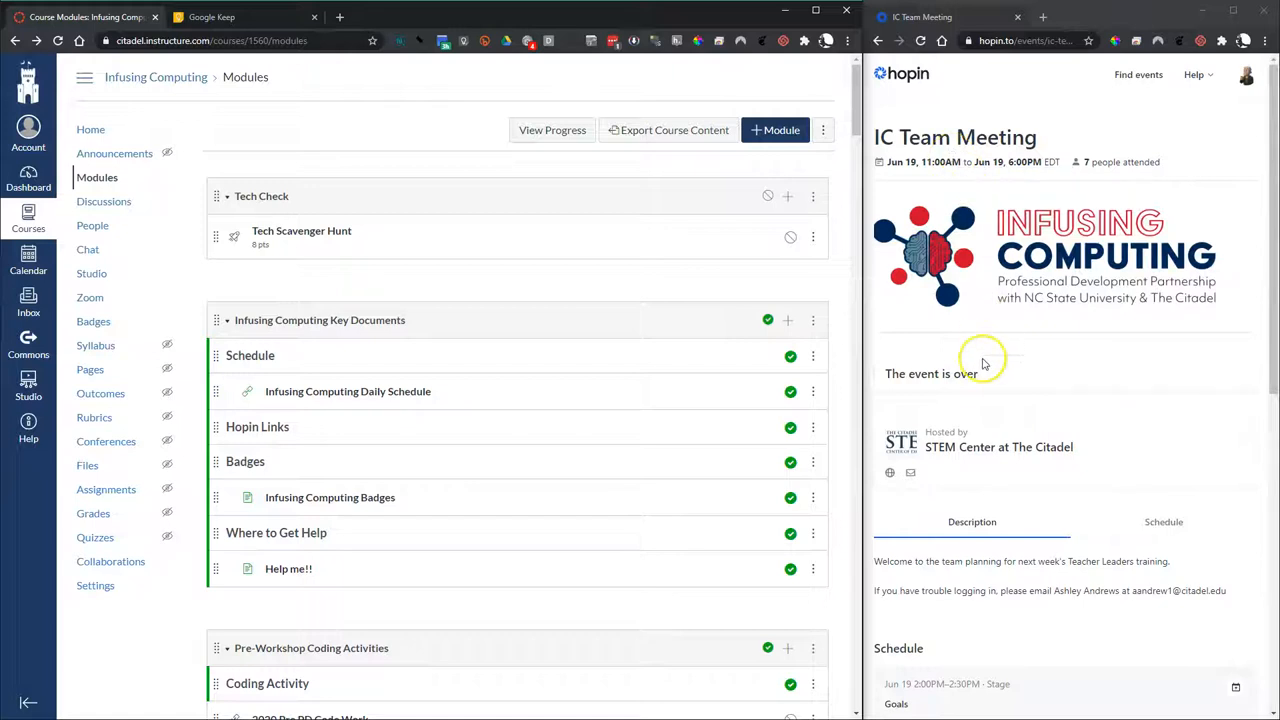
pyautogui.moveTo(1072, 454)
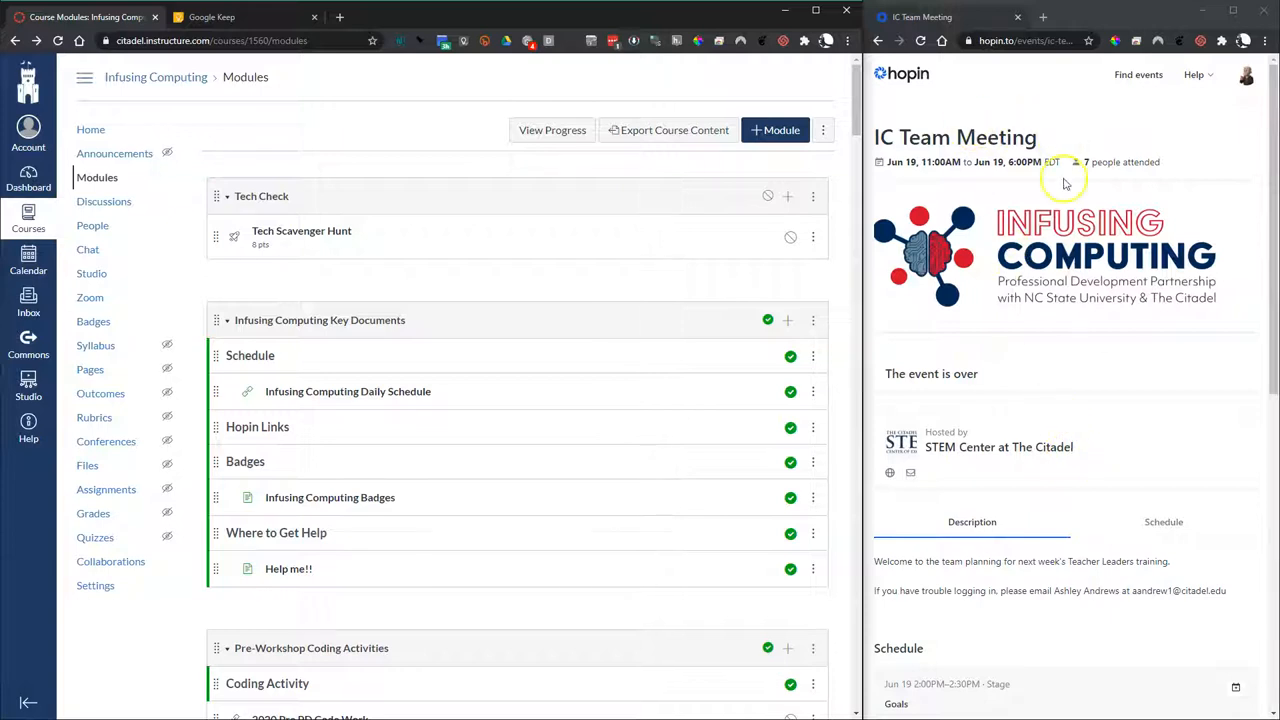
pyautogui.moveTo(1024, 412)
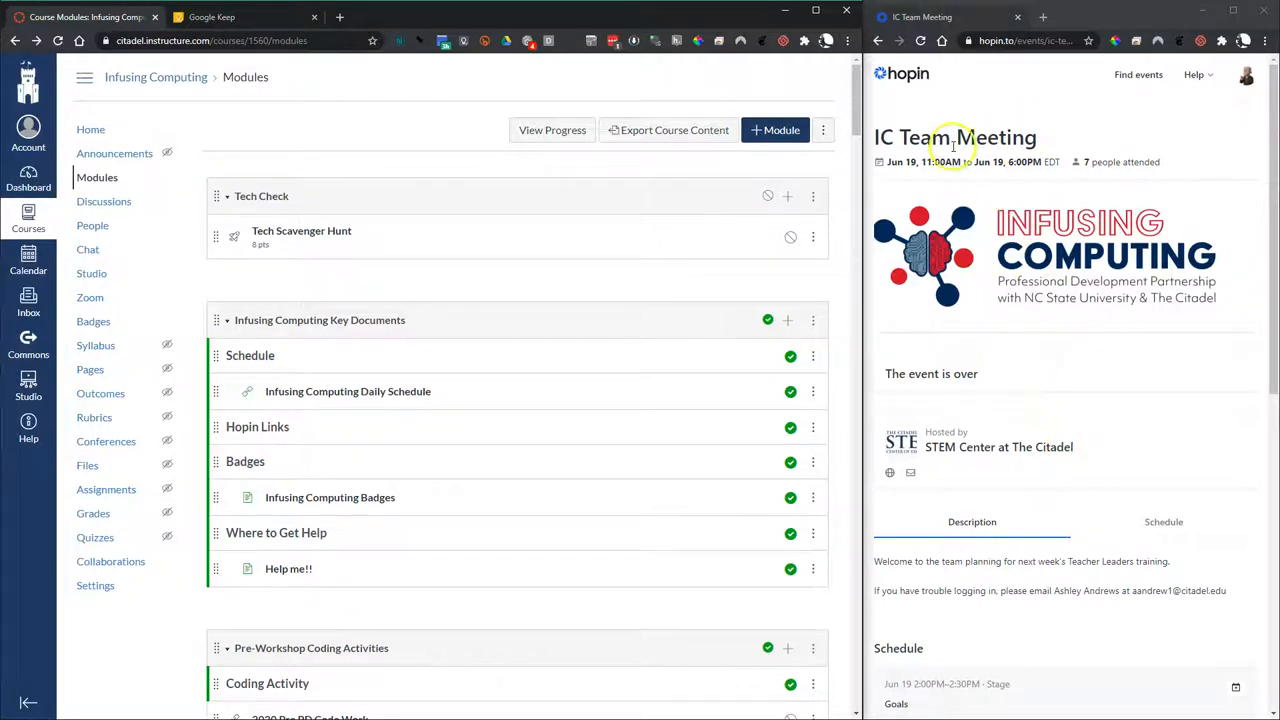
pyautogui.moveTo(1018, 424)
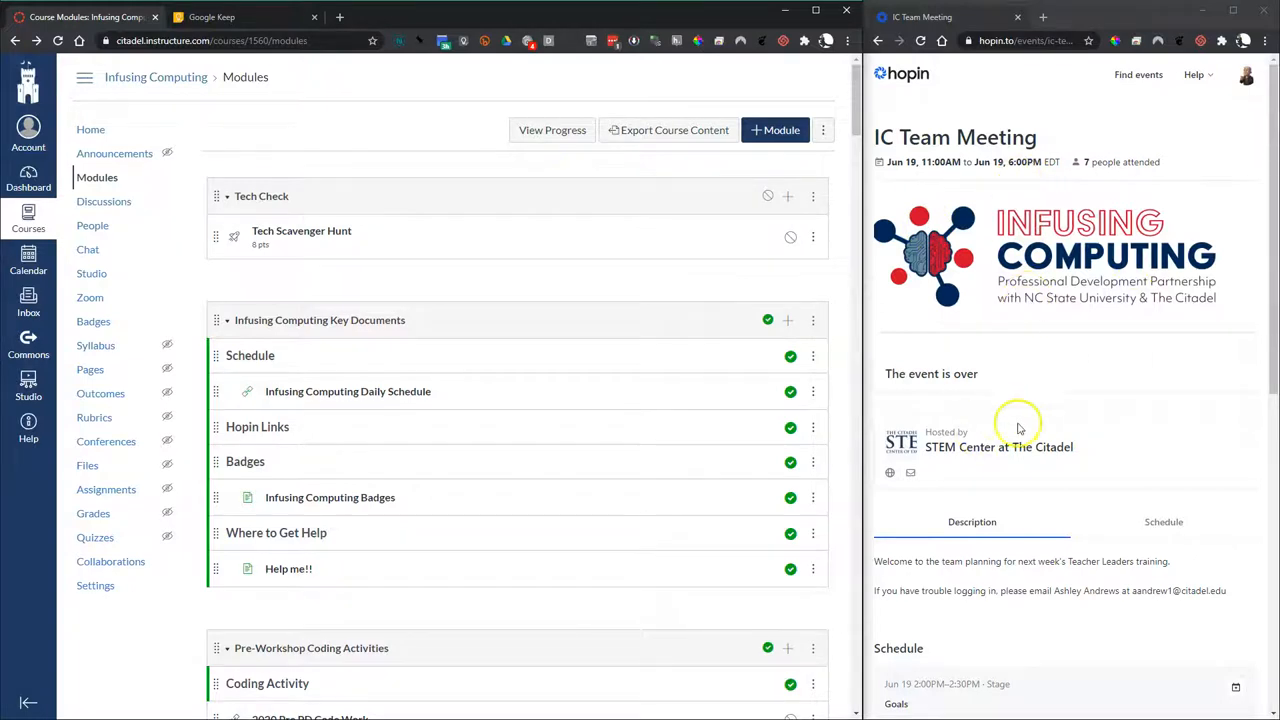
pyautogui.moveTo(1036, 438)
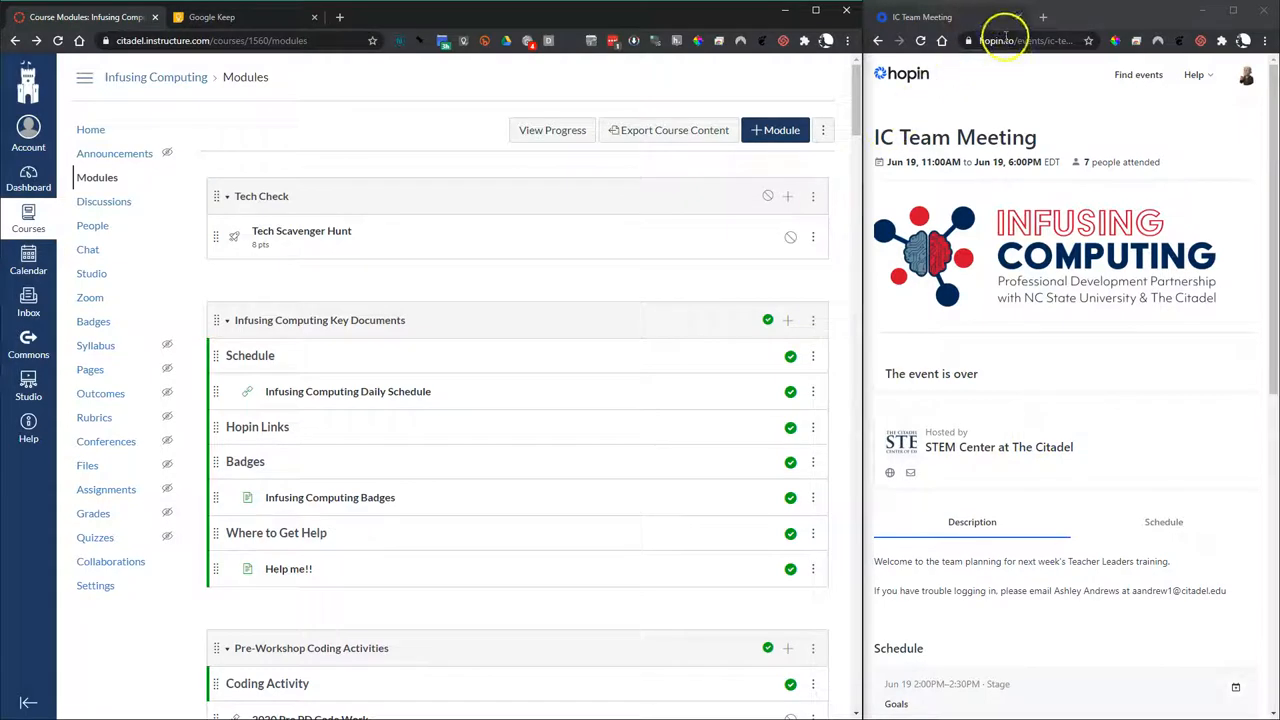
# Step: Duplicate the IC Team Meeting tab and place the new window in the lower right
pyautogui.rightClick(1020, 40)
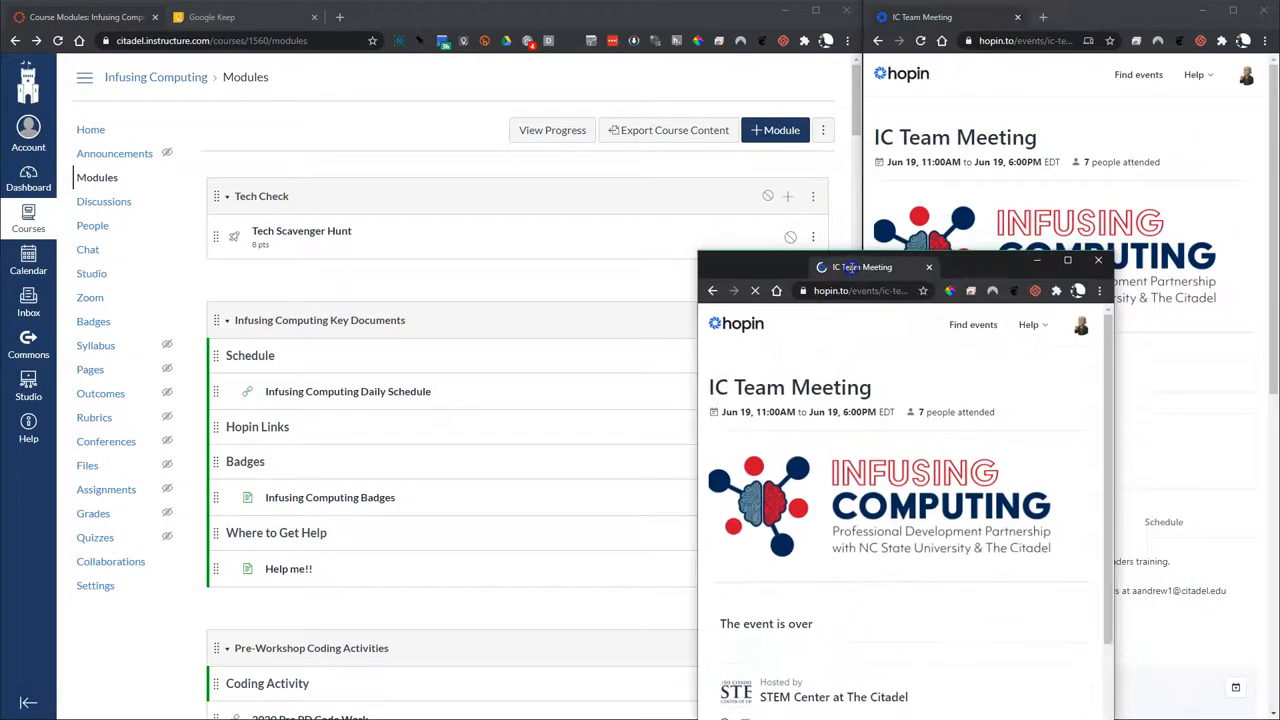
pyautogui.moveTo(860, 268); pyautogui.dragTo(840, 216)
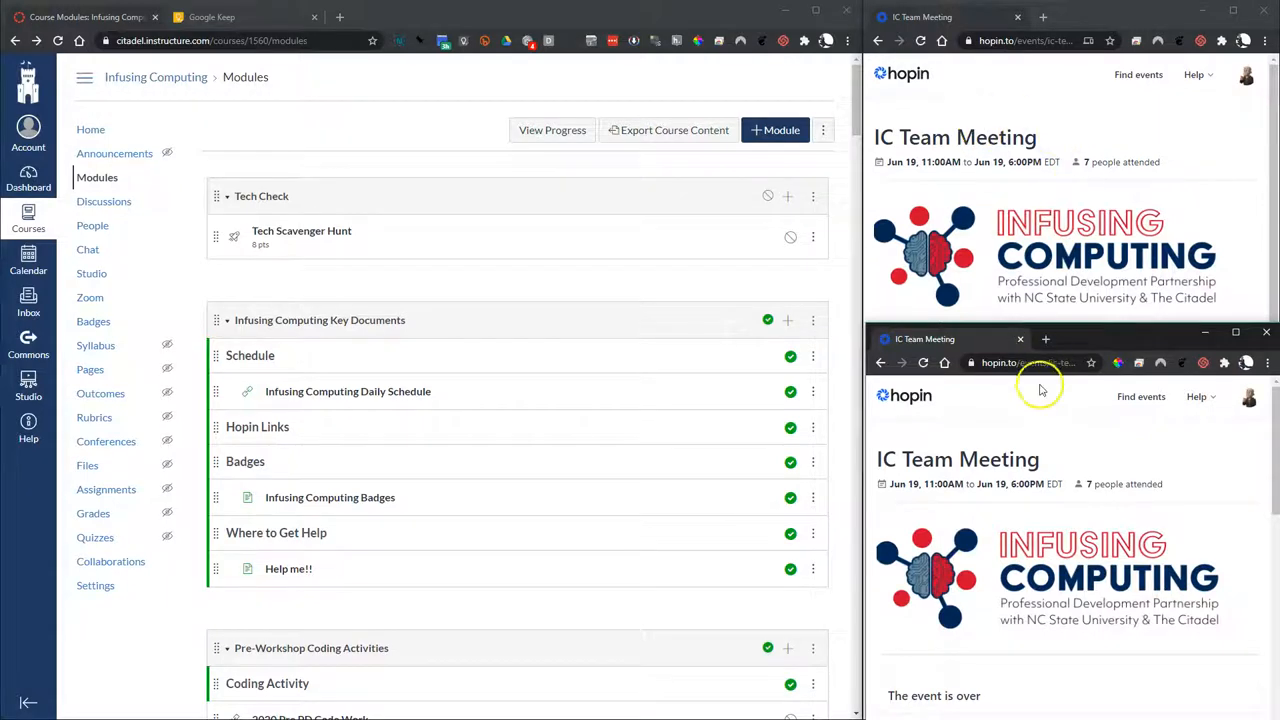
pyautogui.moveTo(1018, 548)
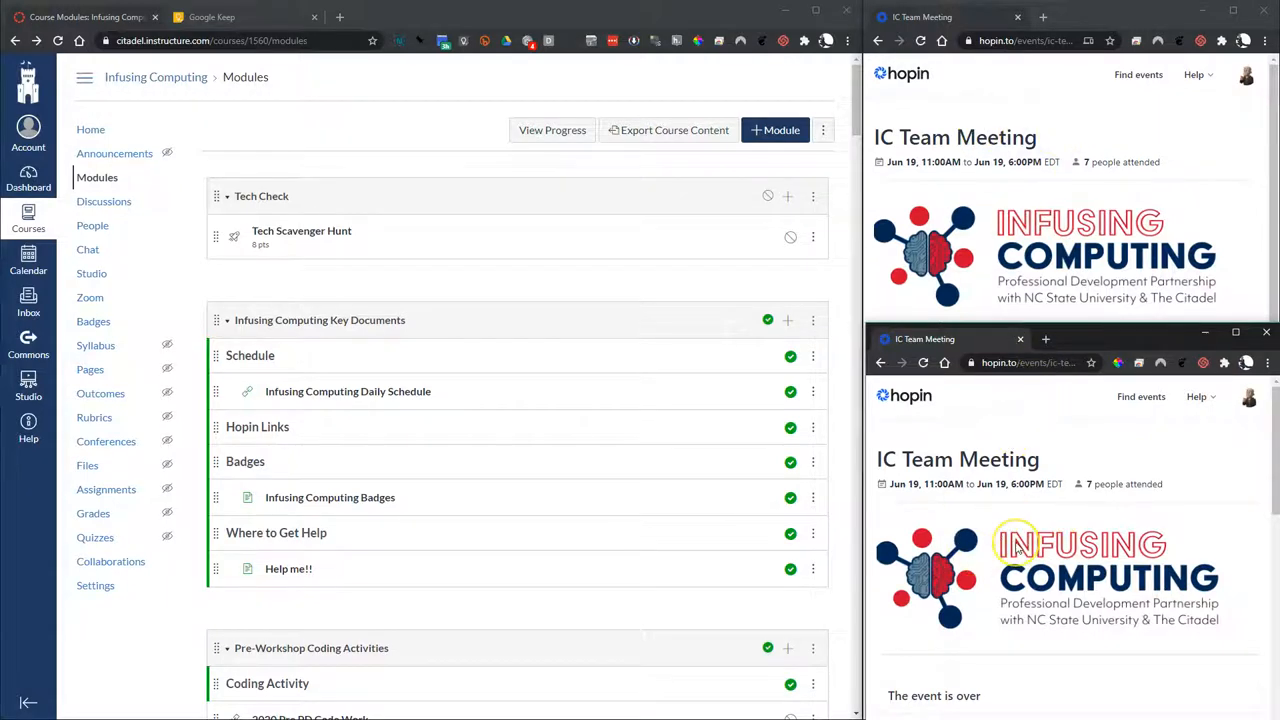
pyautogui.moveTo(960, 500)
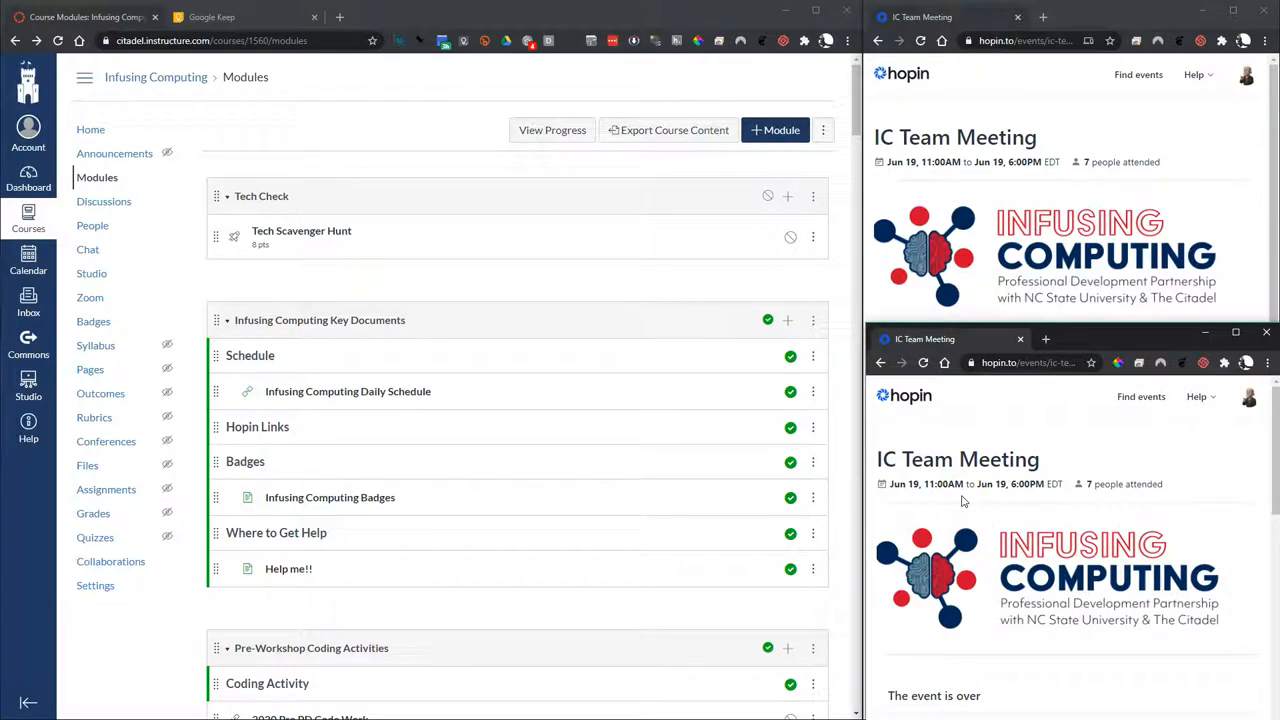
pyautogui.moveTo(756, 462)
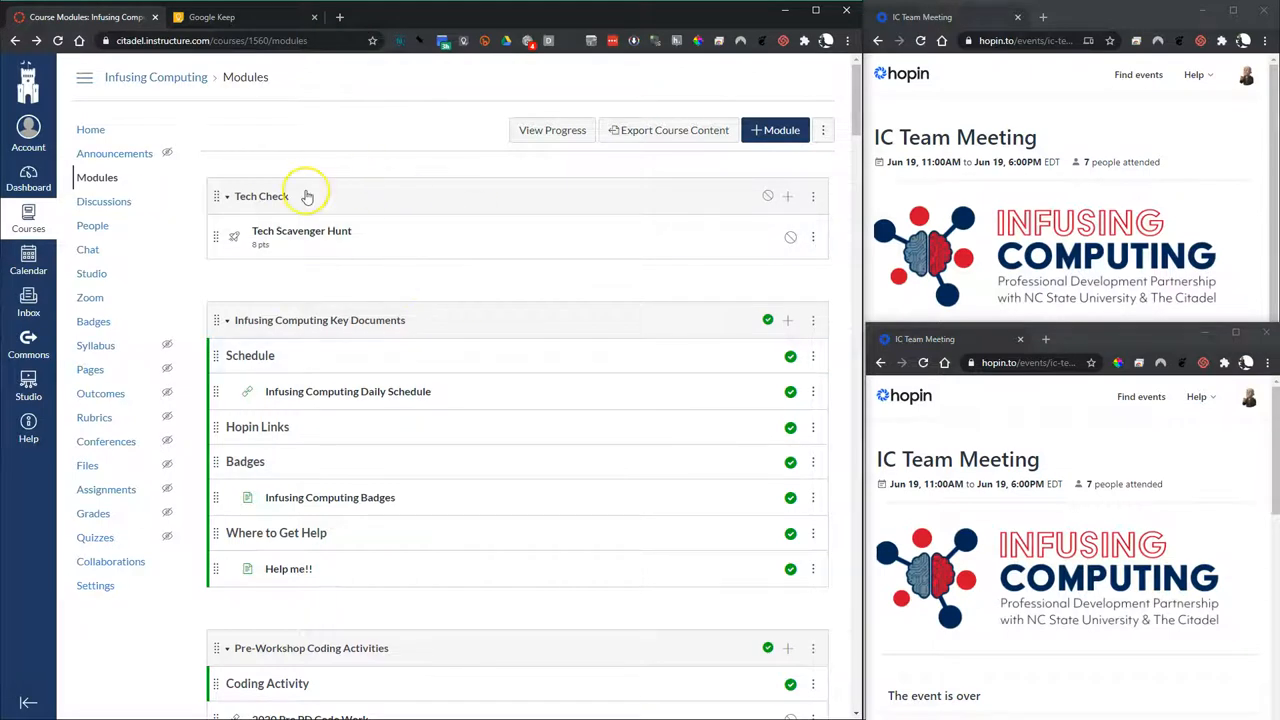
pyautogui.moveTo(616, 560)
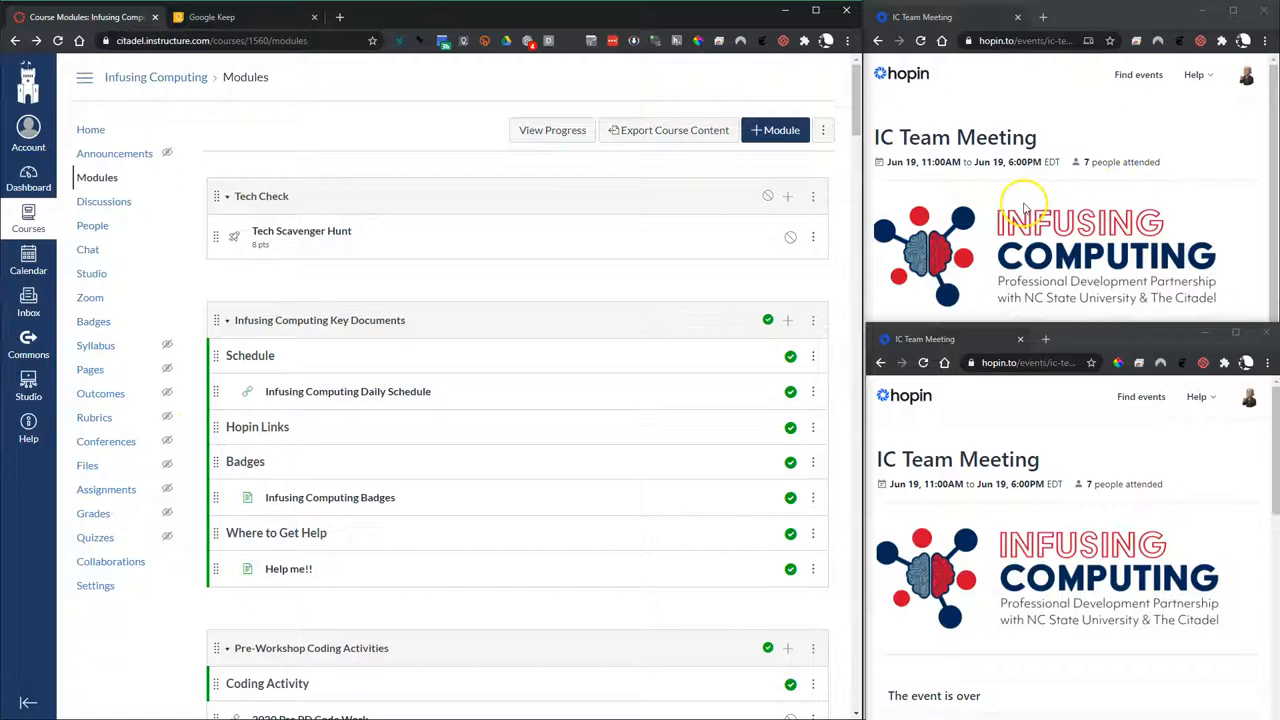
pyautogui.moveTo(496, 268)
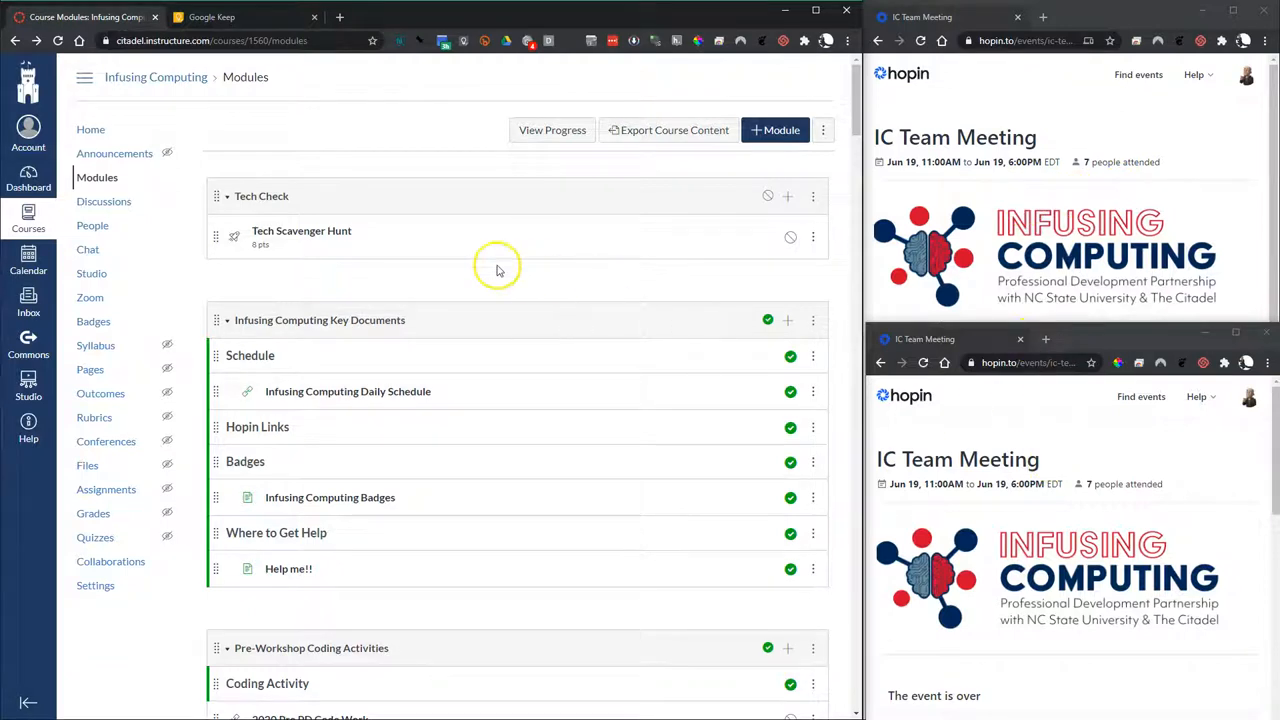
pyautogui.moveTo(192, 630)
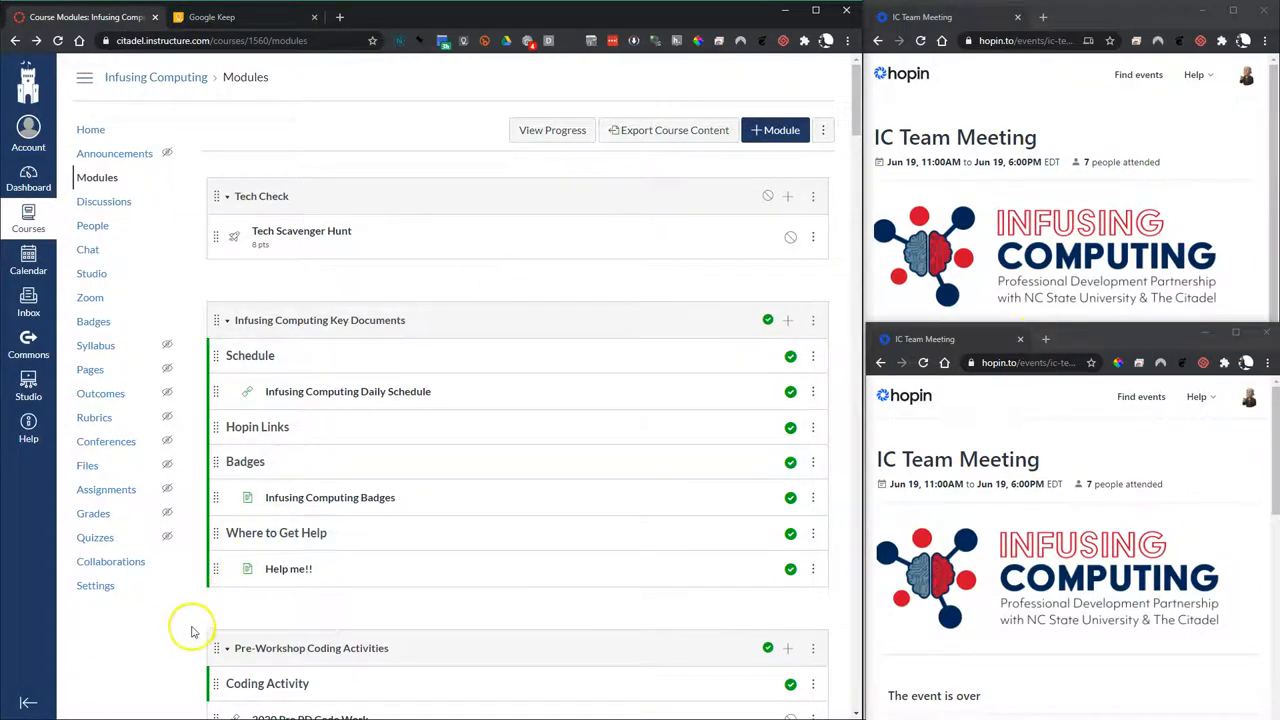
pyautogui.scroll(-3)
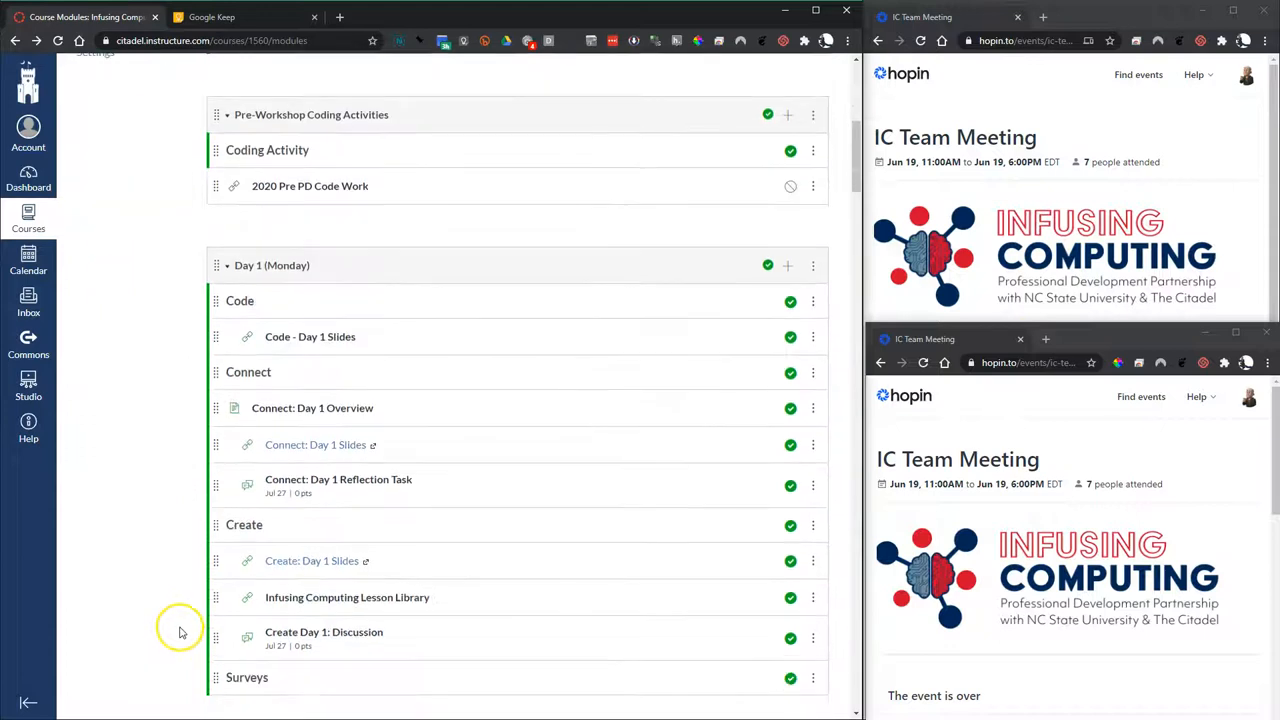
pyautogui.scroll(-3)
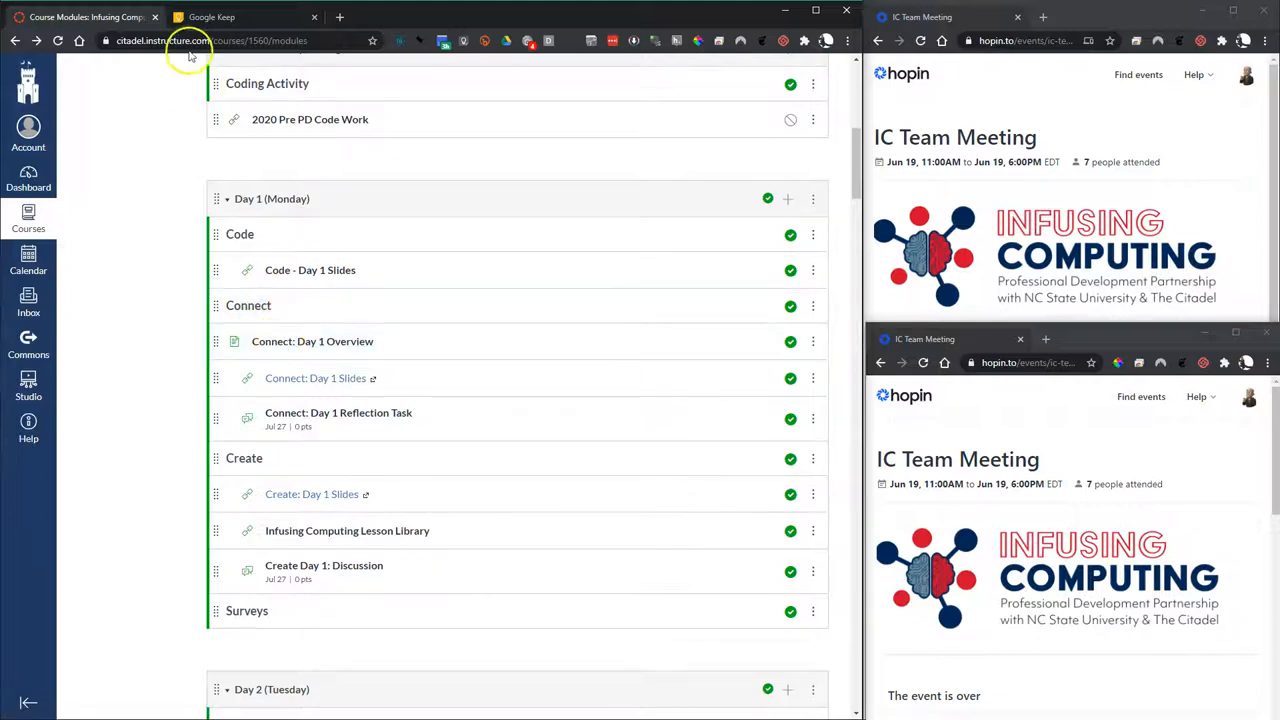
pyautogui.moveTo(140, 404)
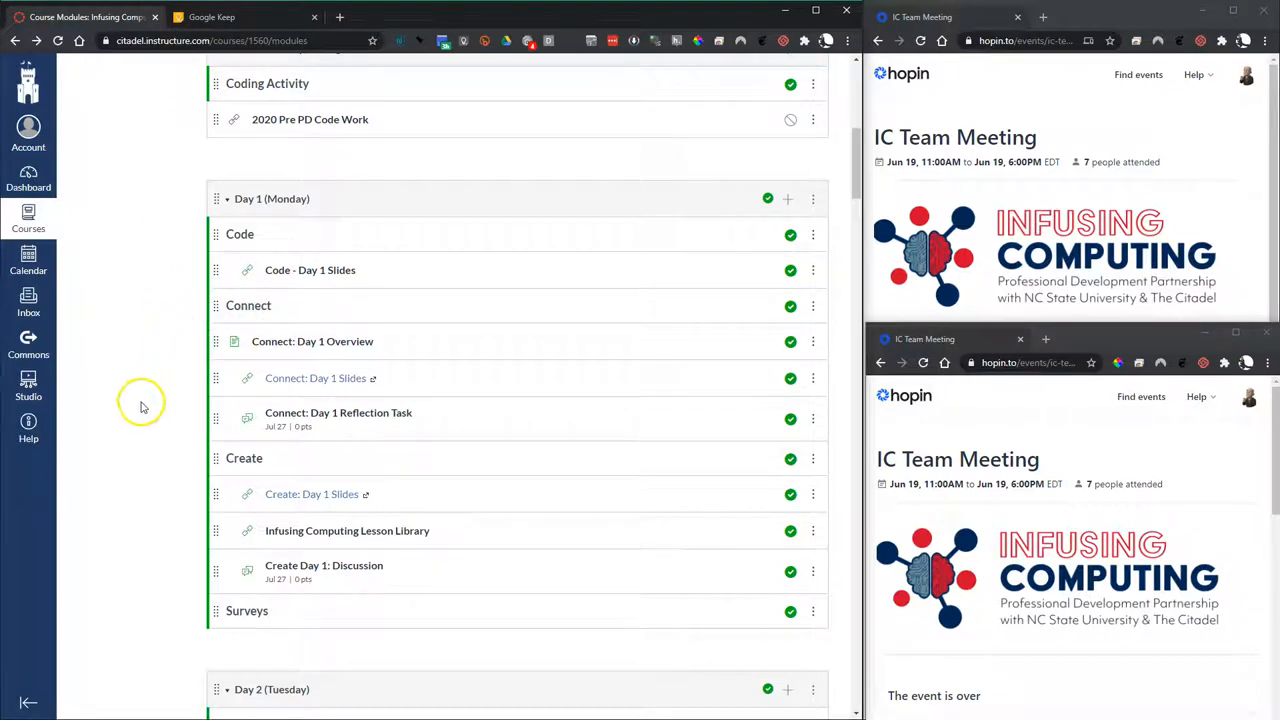
pyautogui.moveTo(304, 304)
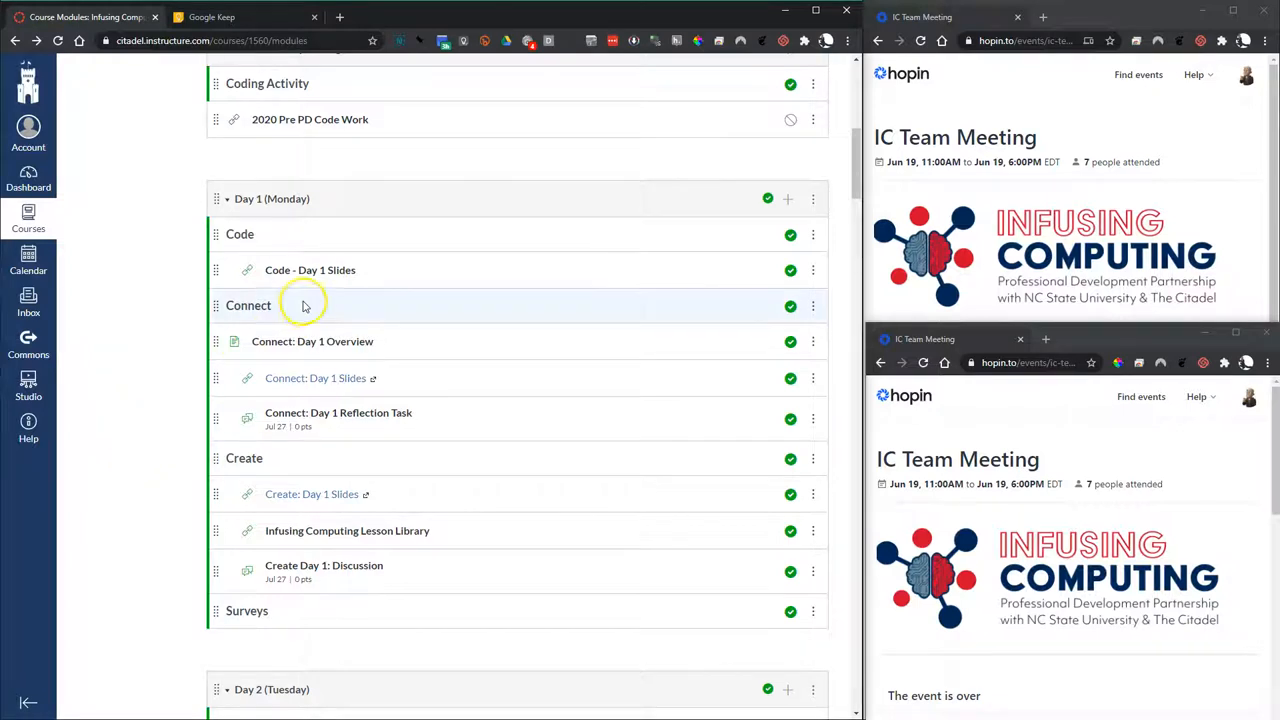
pyautogui.moveTo(312, 340)
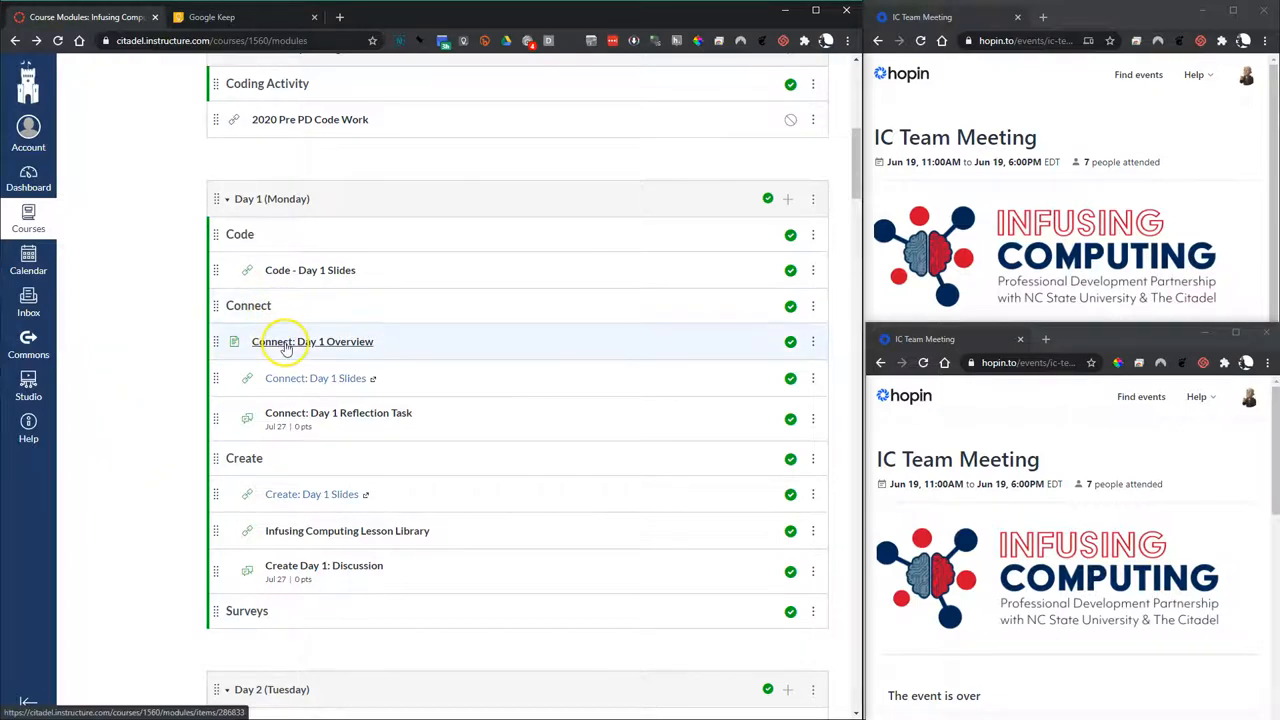
# Step: Open Connect: Day 1 Overview and the Reflection Task discussion in new tabs
pyautogui.click(312, 340)
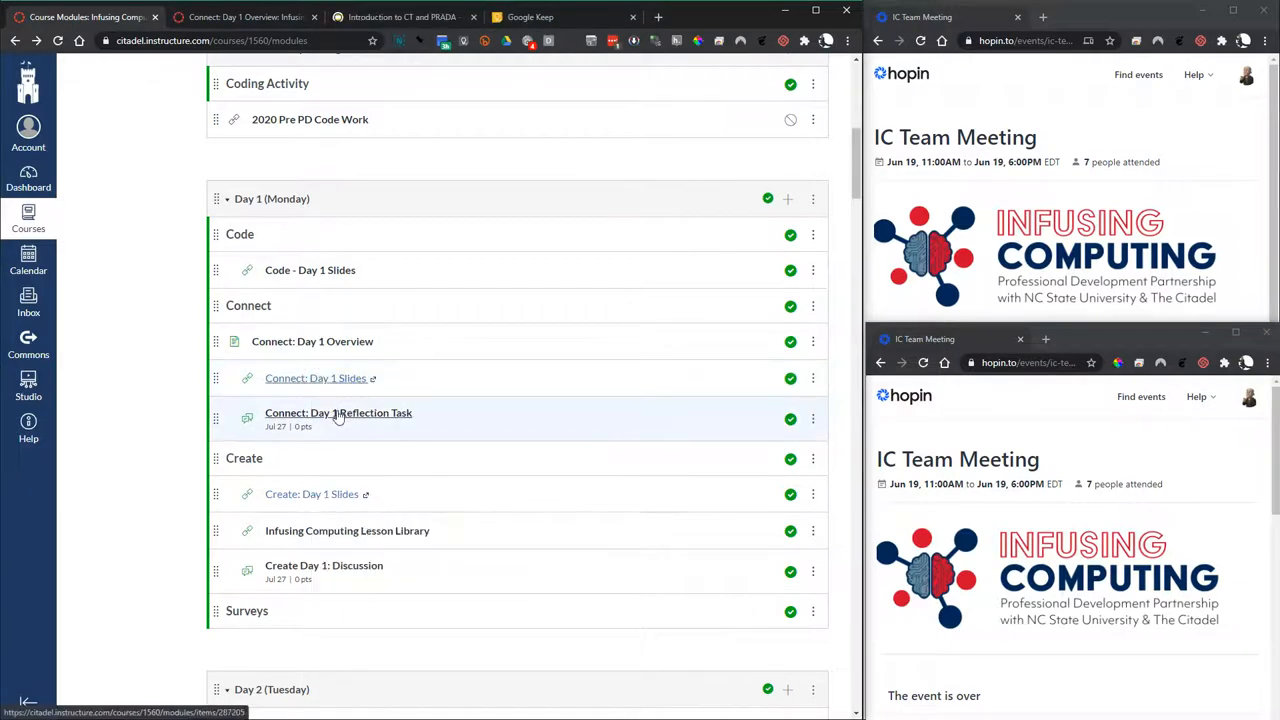
pyautogui.rightClick(338, 412)
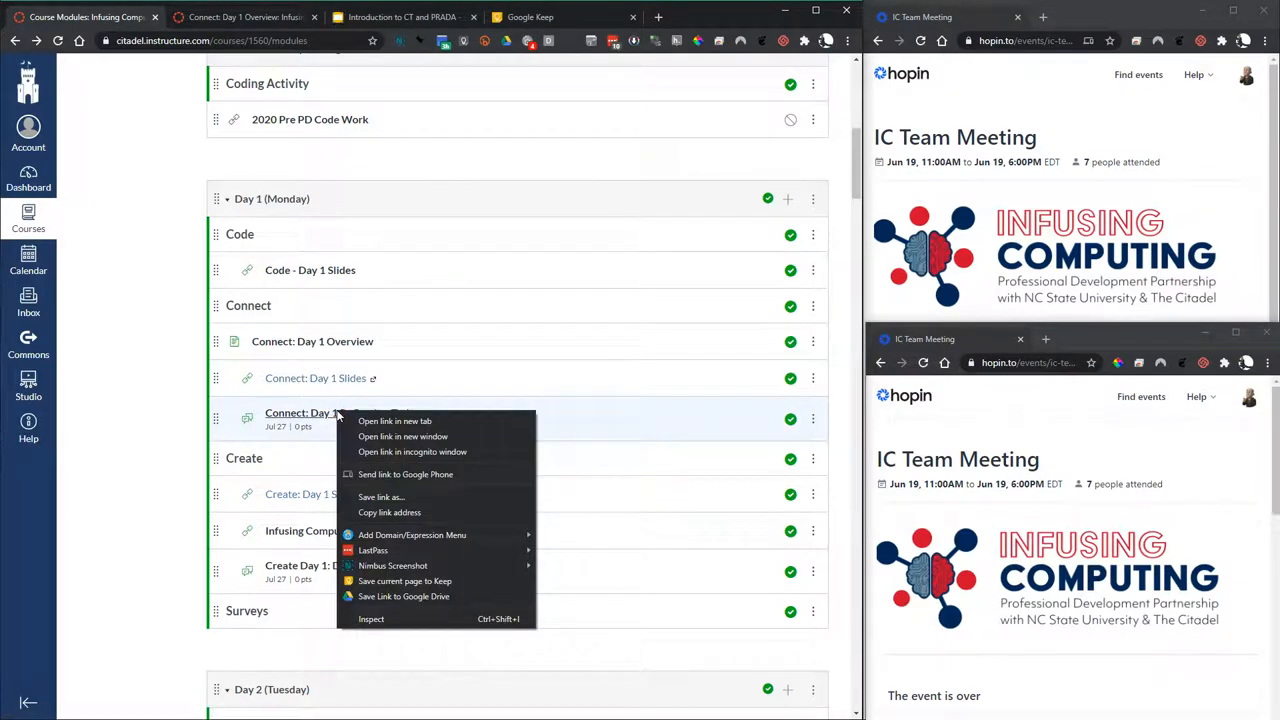
pyautogui.click(394, 420)
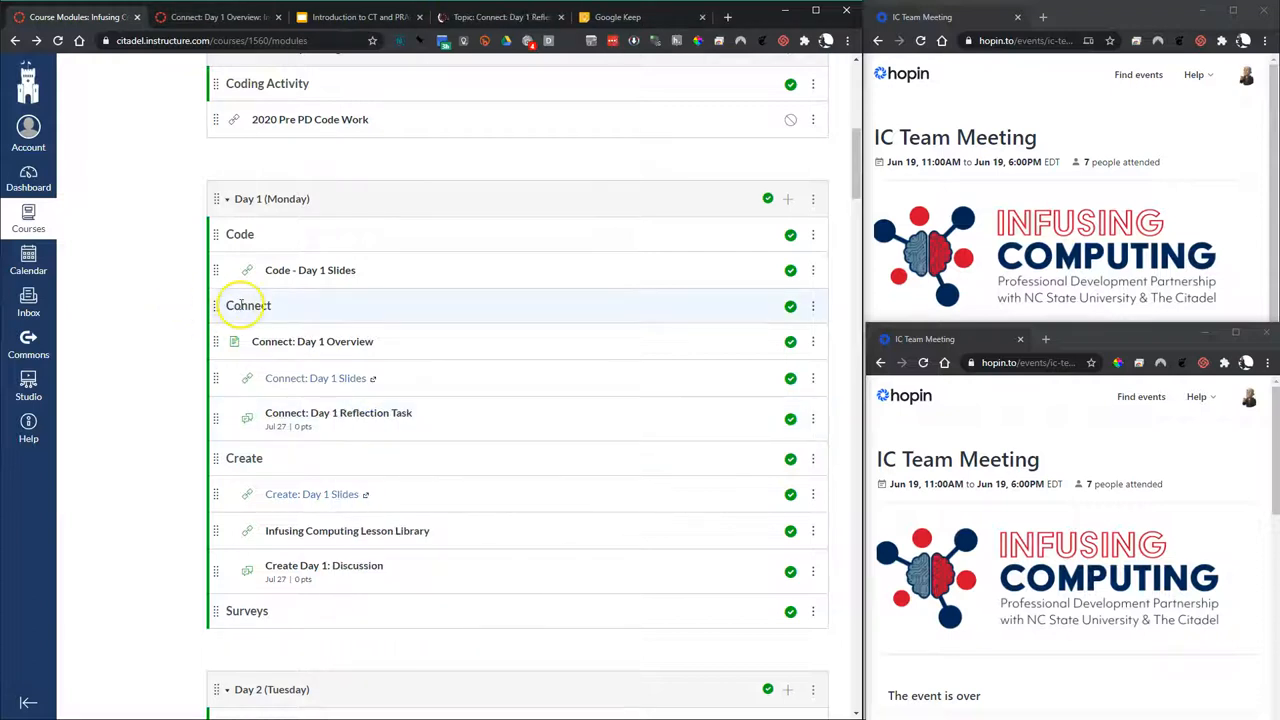
pyautogui.moveTo(248, 304)
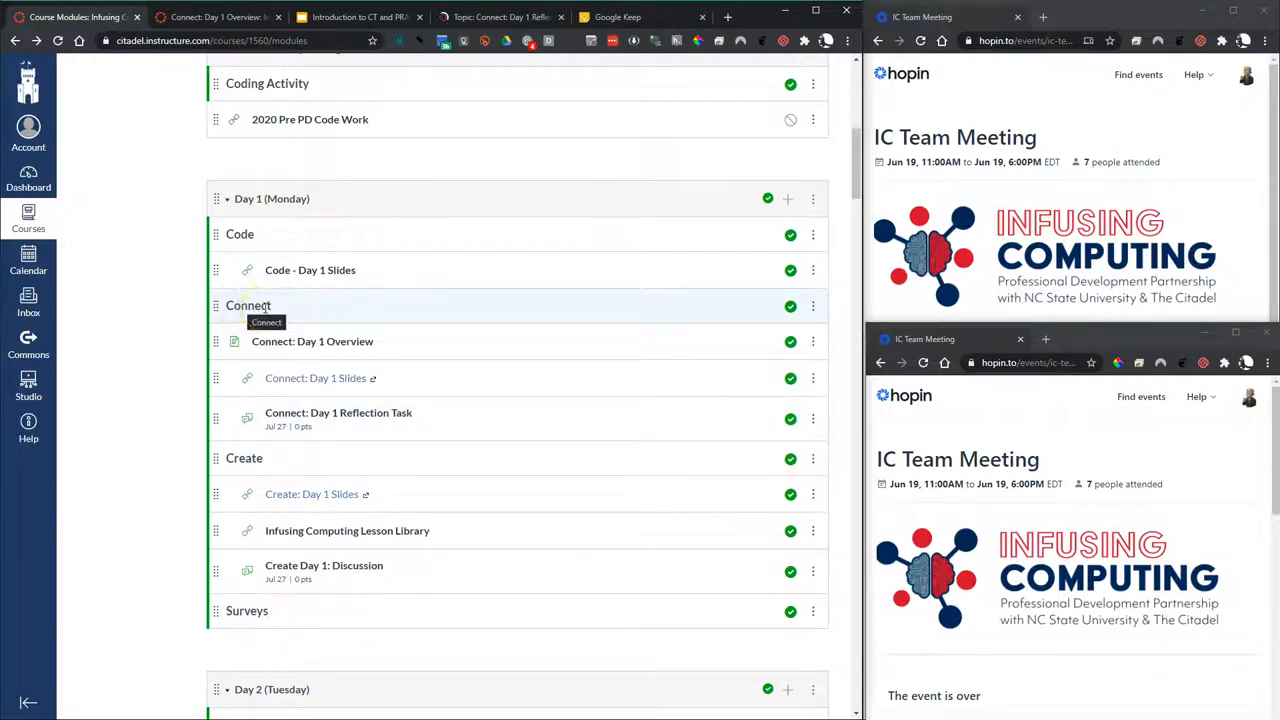
pyautogui.click(312, 340)
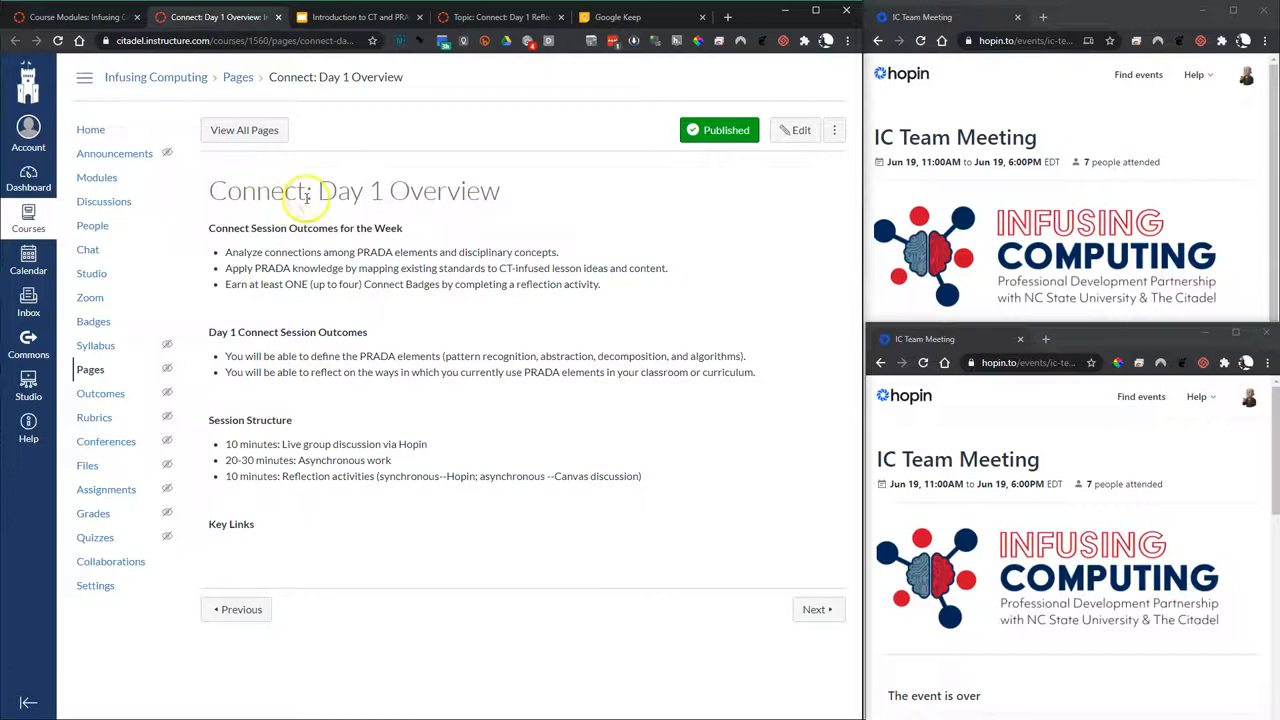
# Step: Flip between the PRADA slides, reflection discussion and Day 1 overview tabs to check them
pyautogui.click(358, 16)
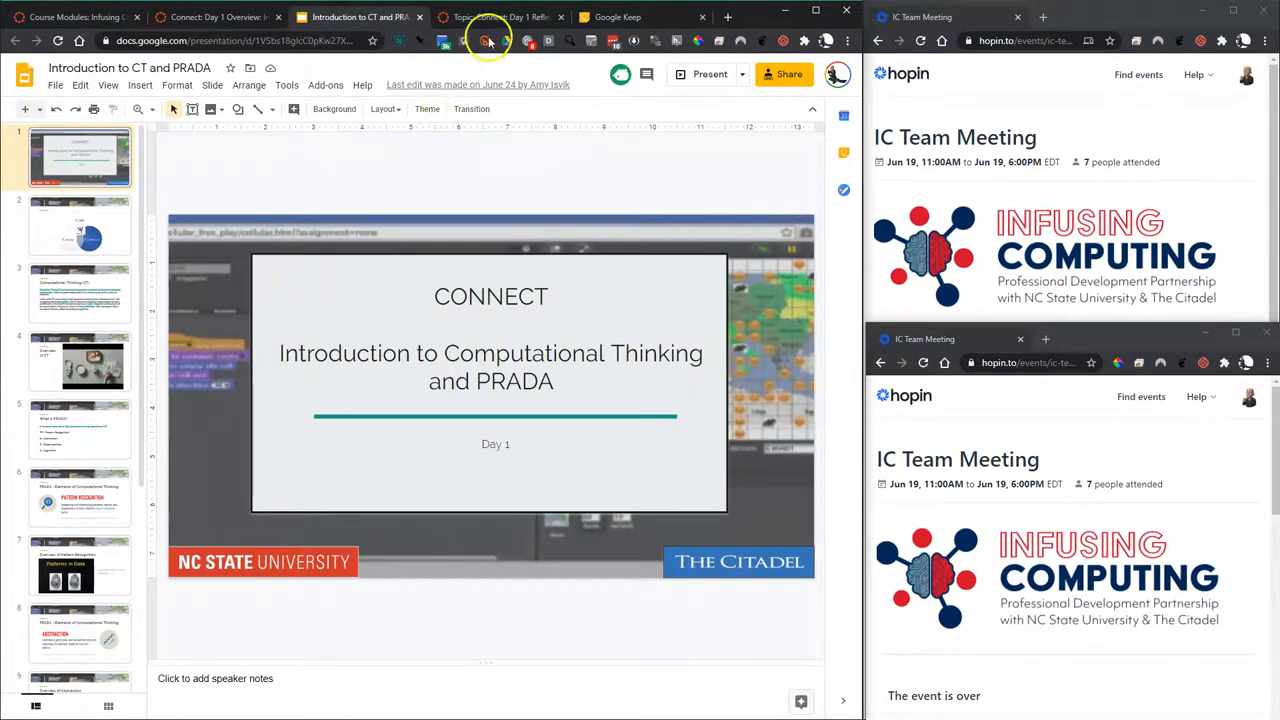
pyautogui.click(500, 16)
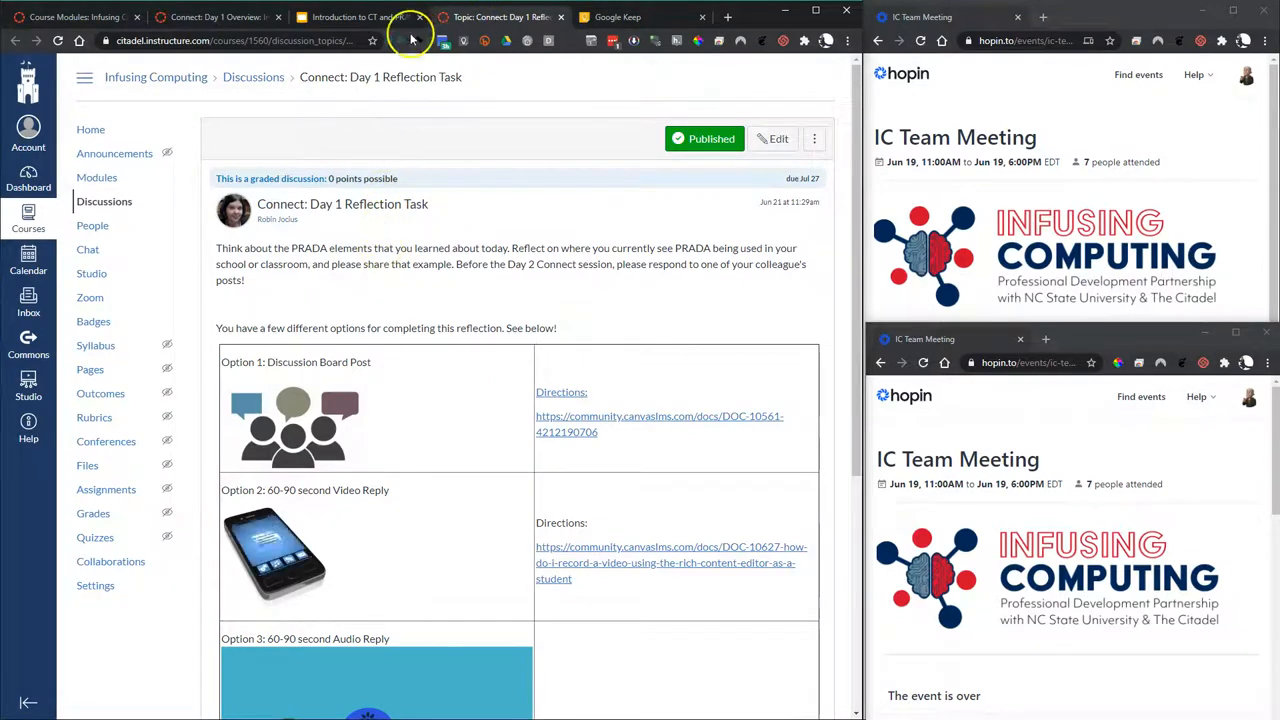
pyautogui.click(210, 16)
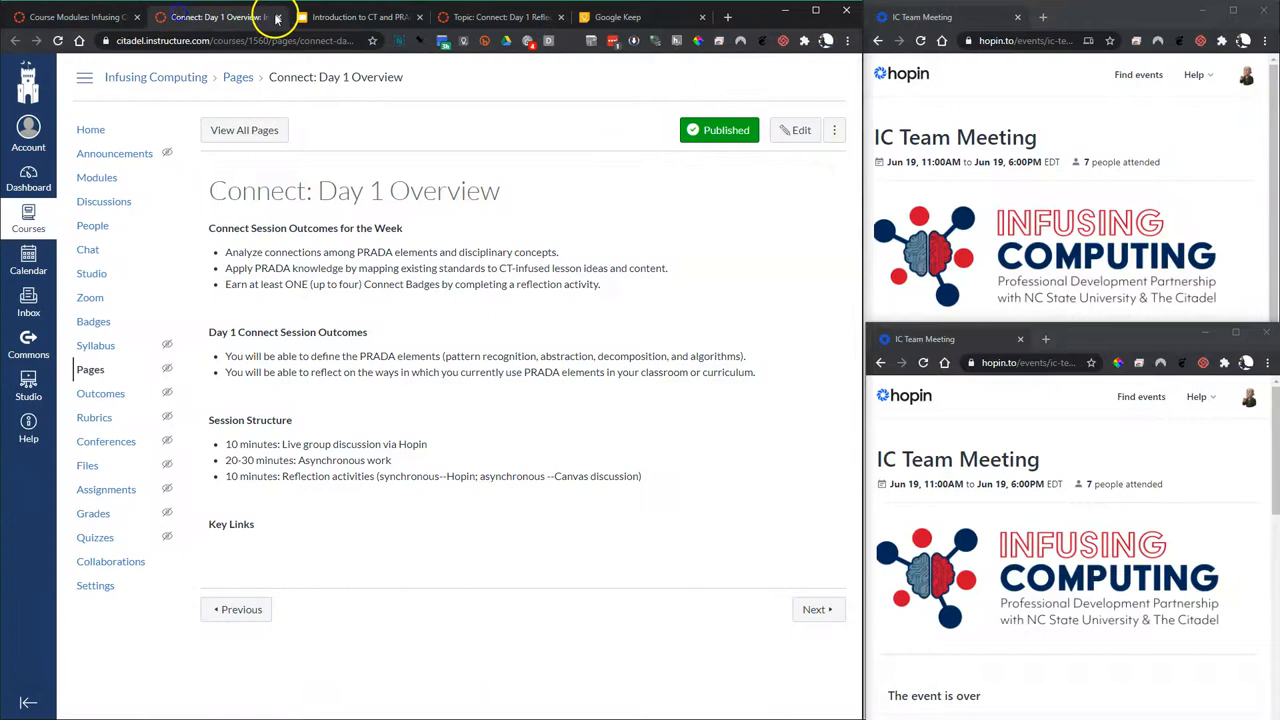
pyautogui.click(500, 16)
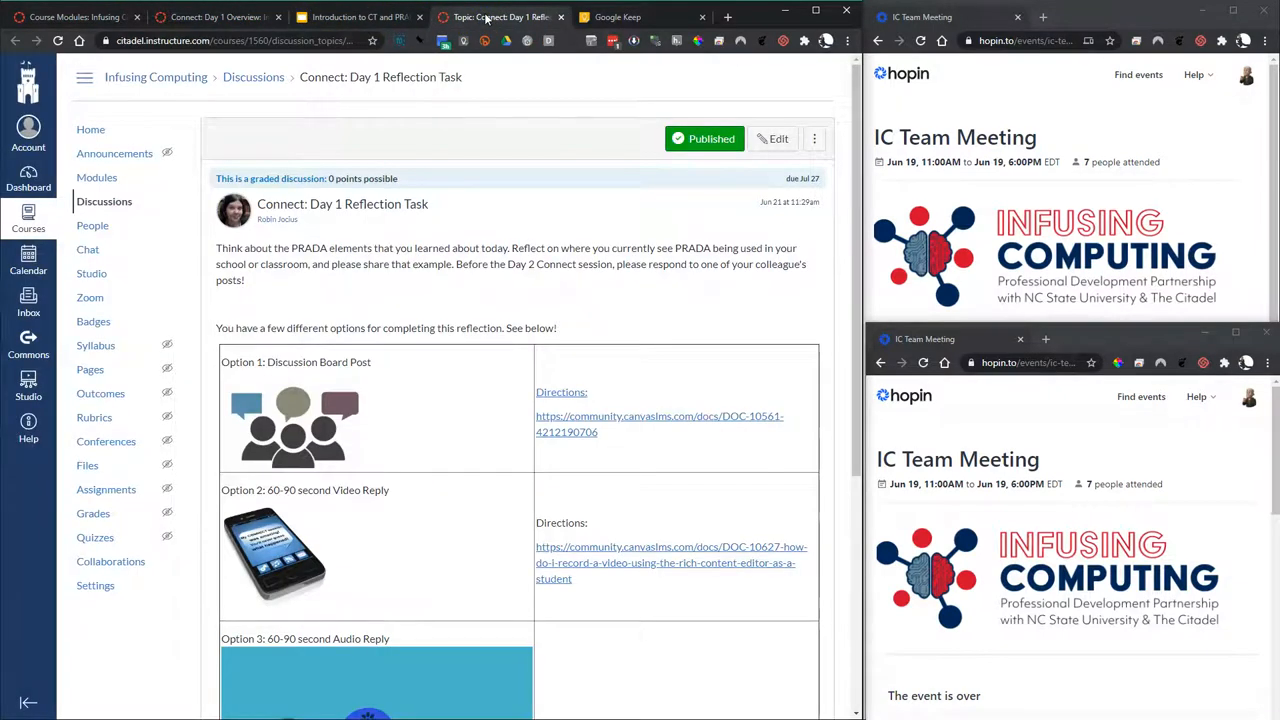
pyautogui.moveTo(456, 198)
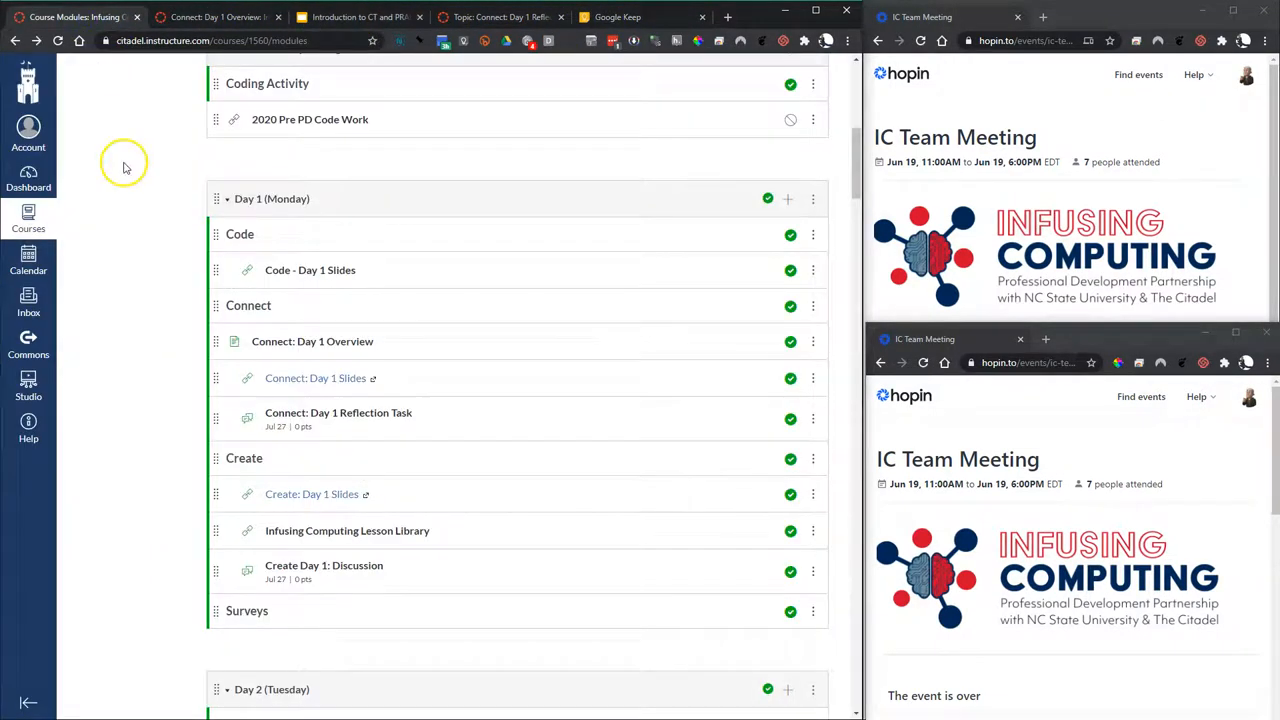
pyautogui.moveTo(184, 88)
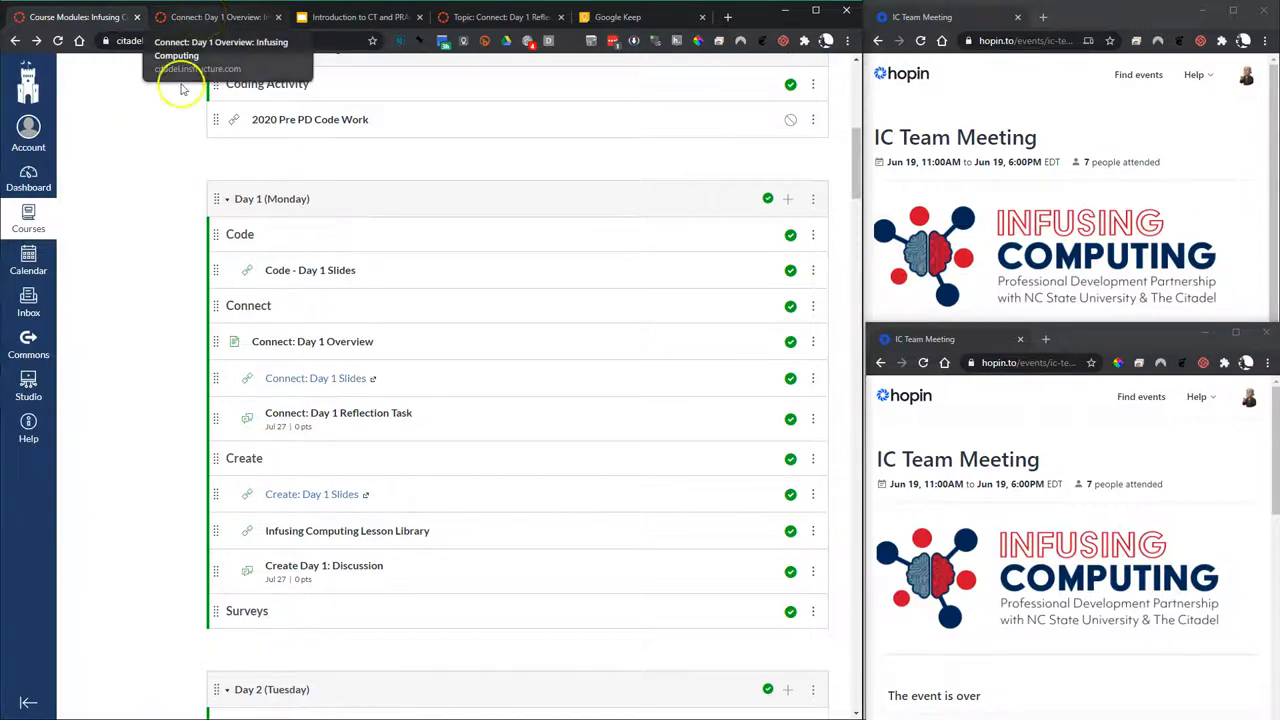
# Step: Close the Connect tabs and open the Create Day 1 slides and Create Day 1 discussion in new tabs
pyautogui.click(216, 16)
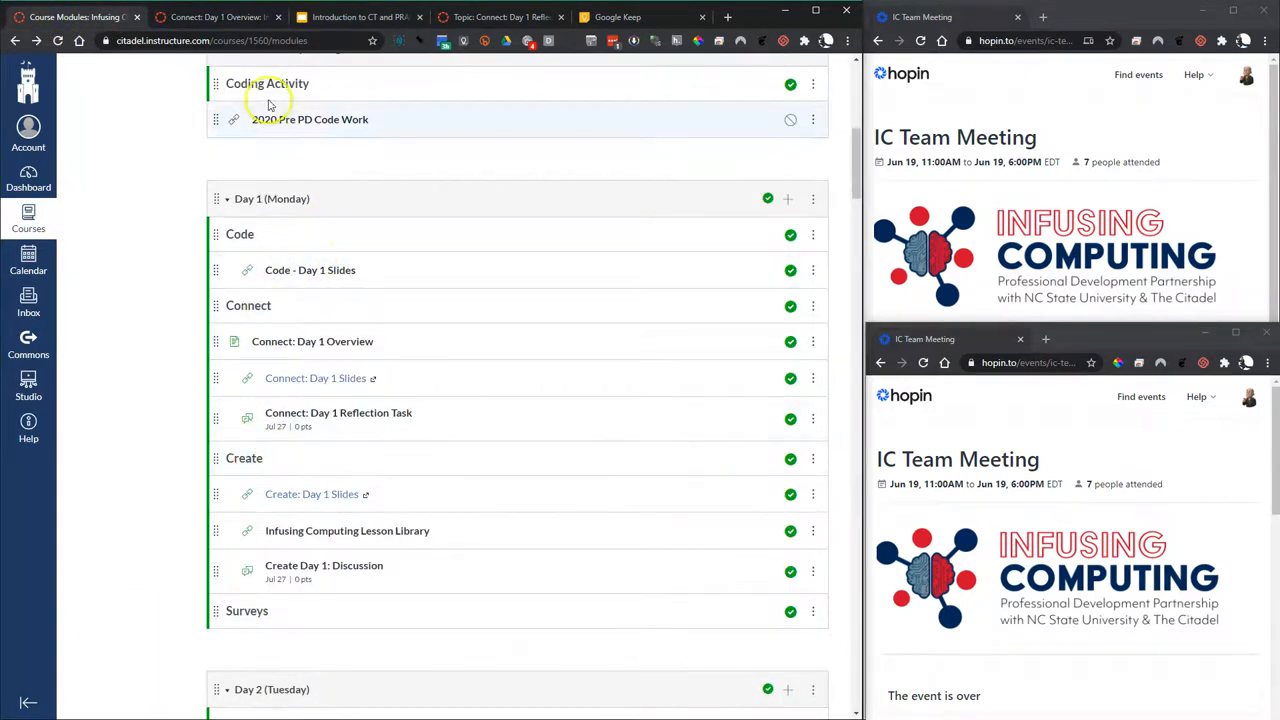
pyautogui.click(278, 16)
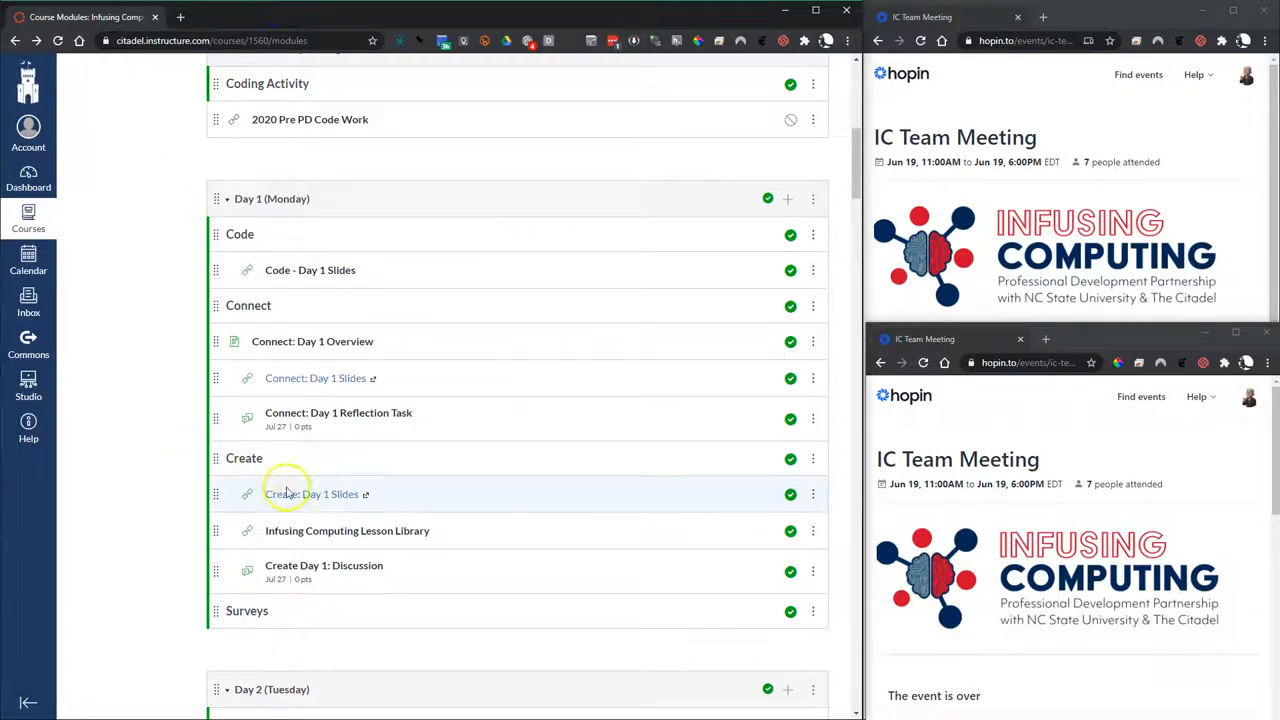
pyautogui.click(312, 494)
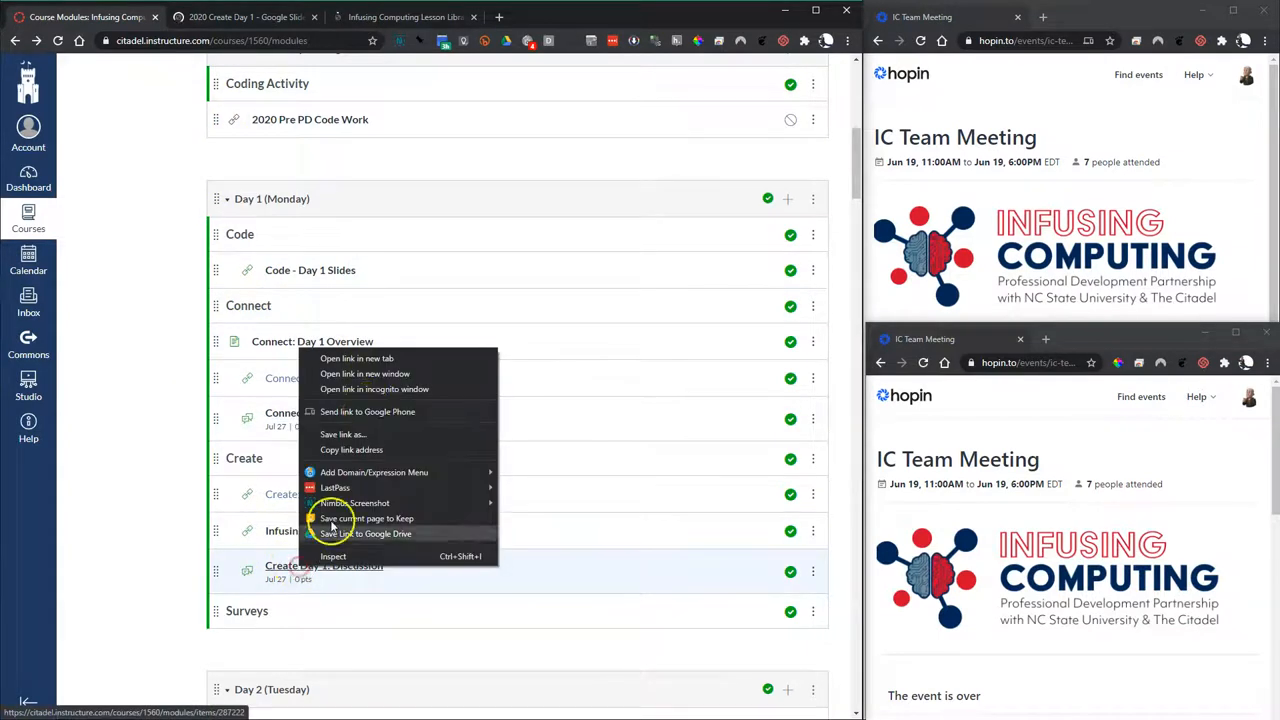
pyautogui.click(356, 358)
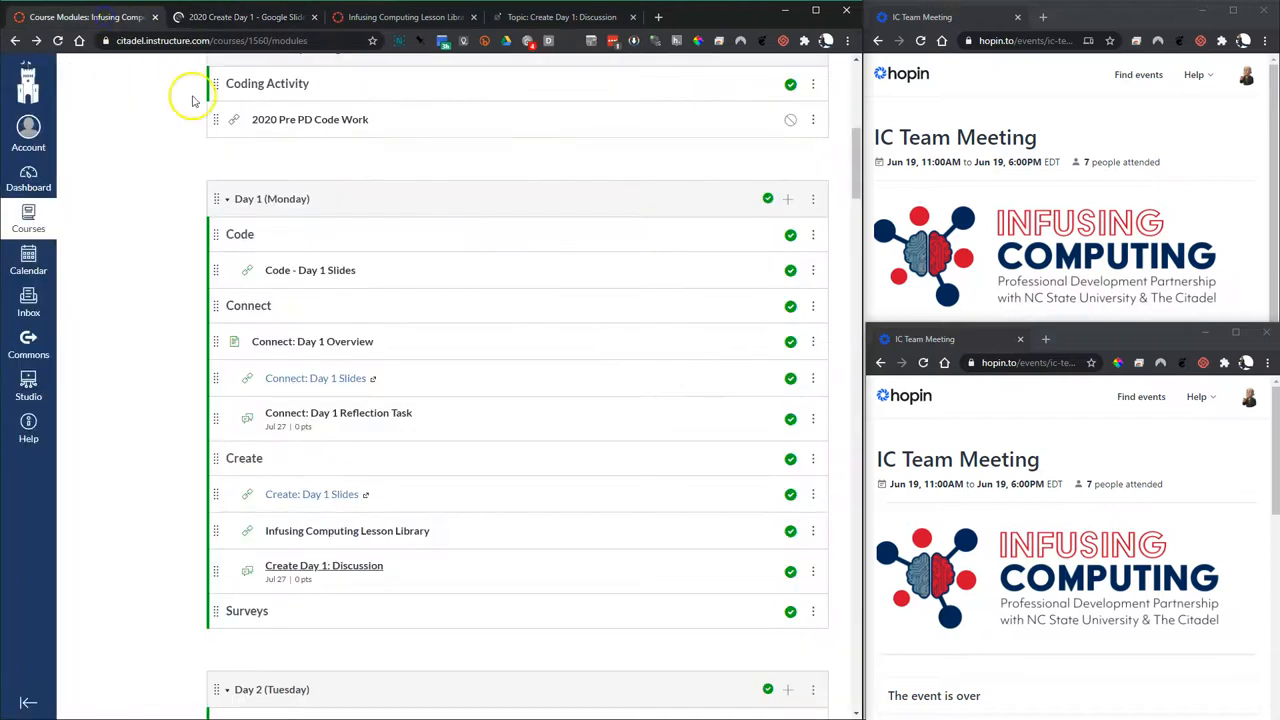
pyautogui.moveTo(162, 336)
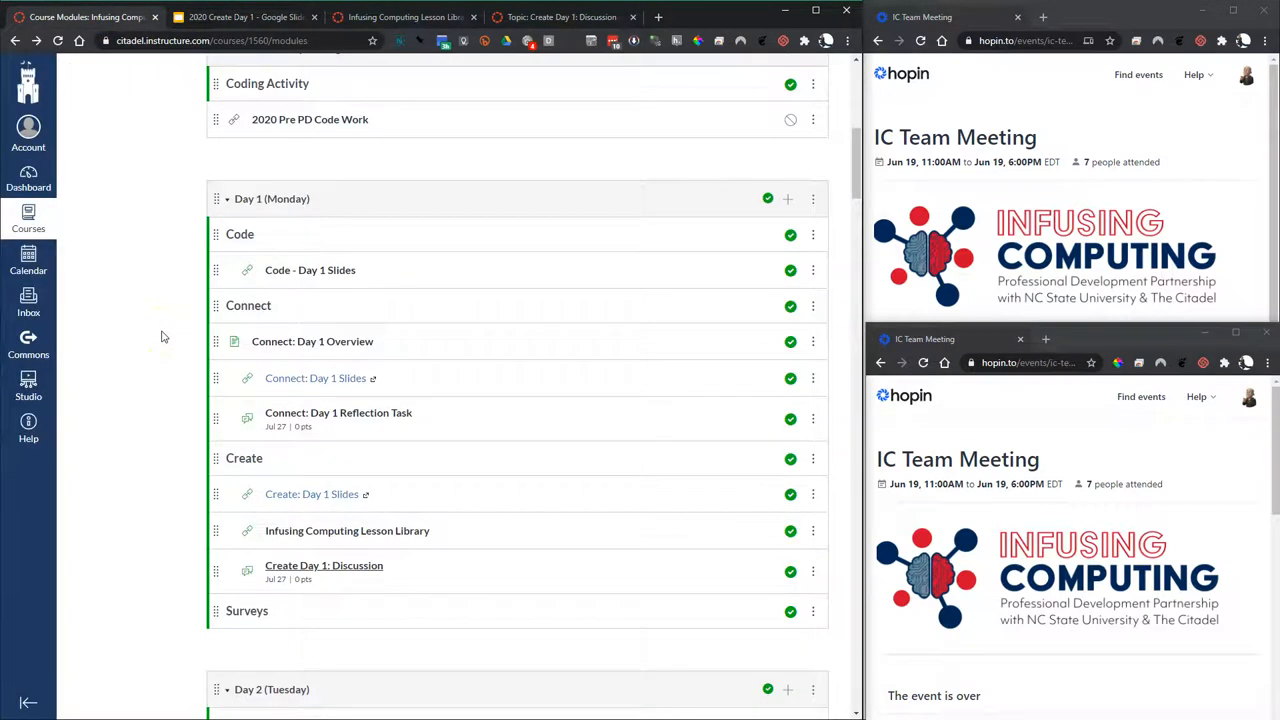
# Step: Open Code - Day 1 Slides in a new tab and view the 'An Introduction to Snap!' deck
pyautogui.rightClick(300, 270)
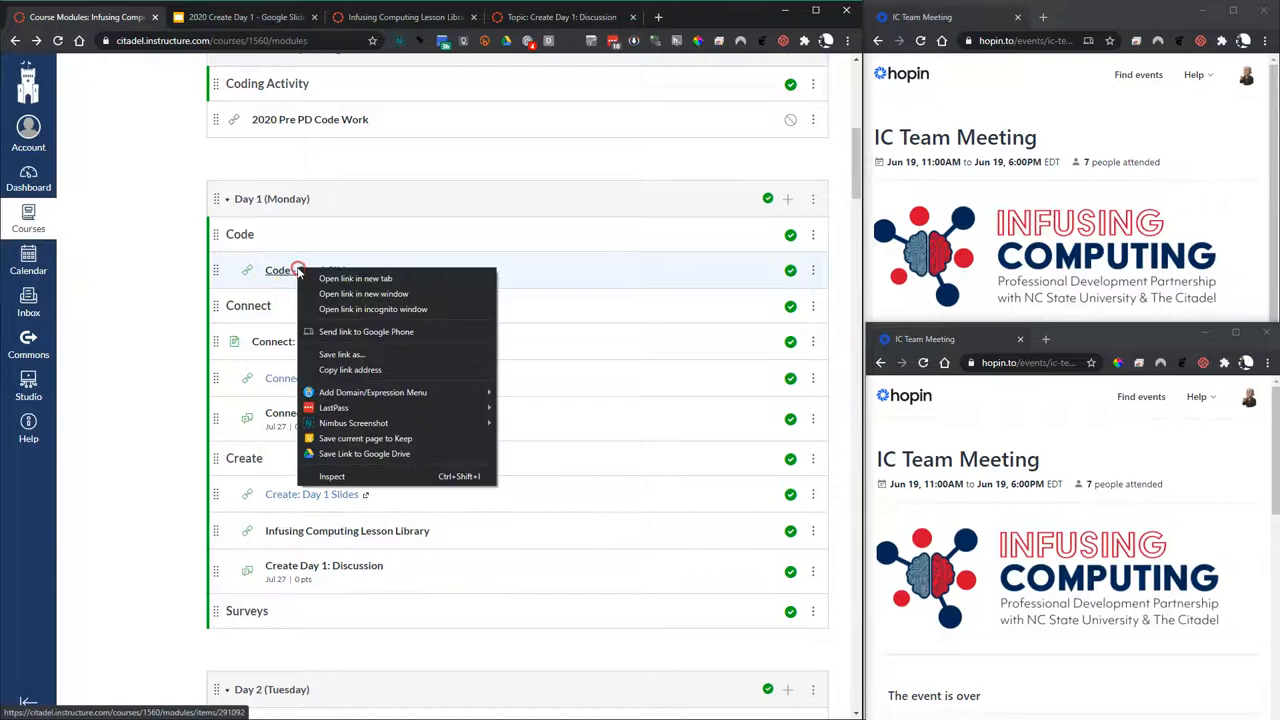
pyautogui.click(356, 278)
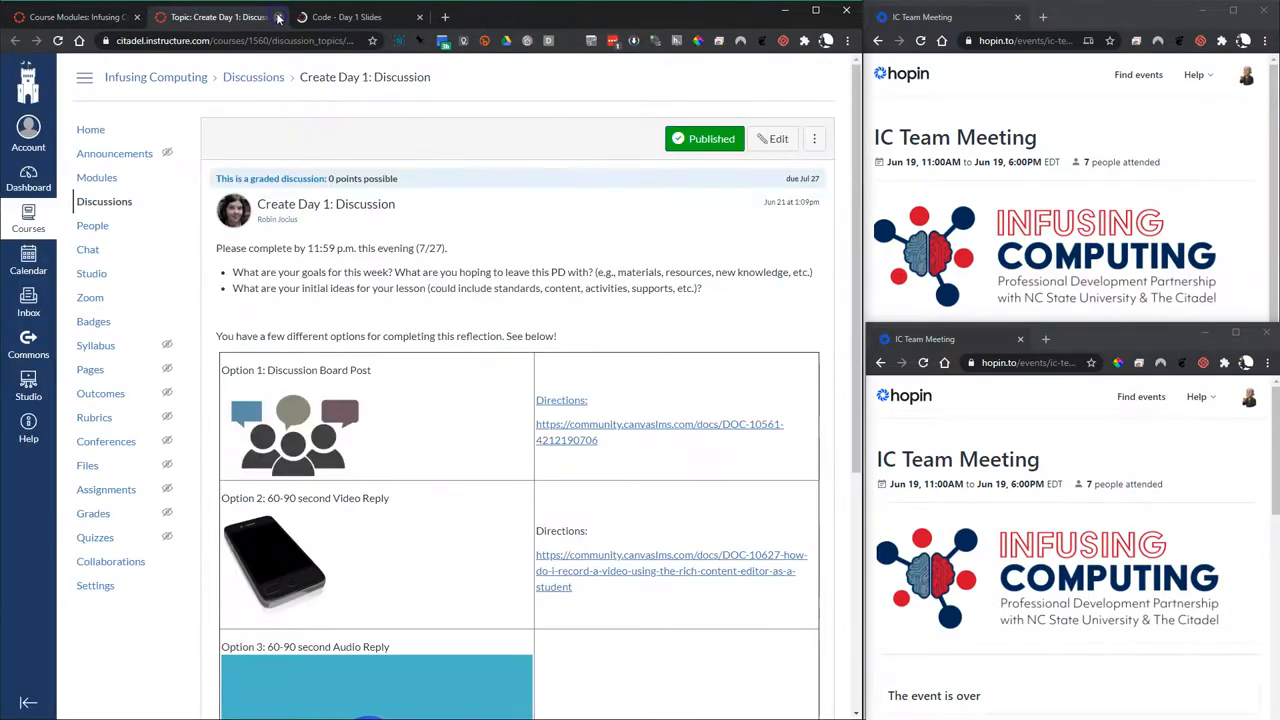
pyautogui.click(350, 16)
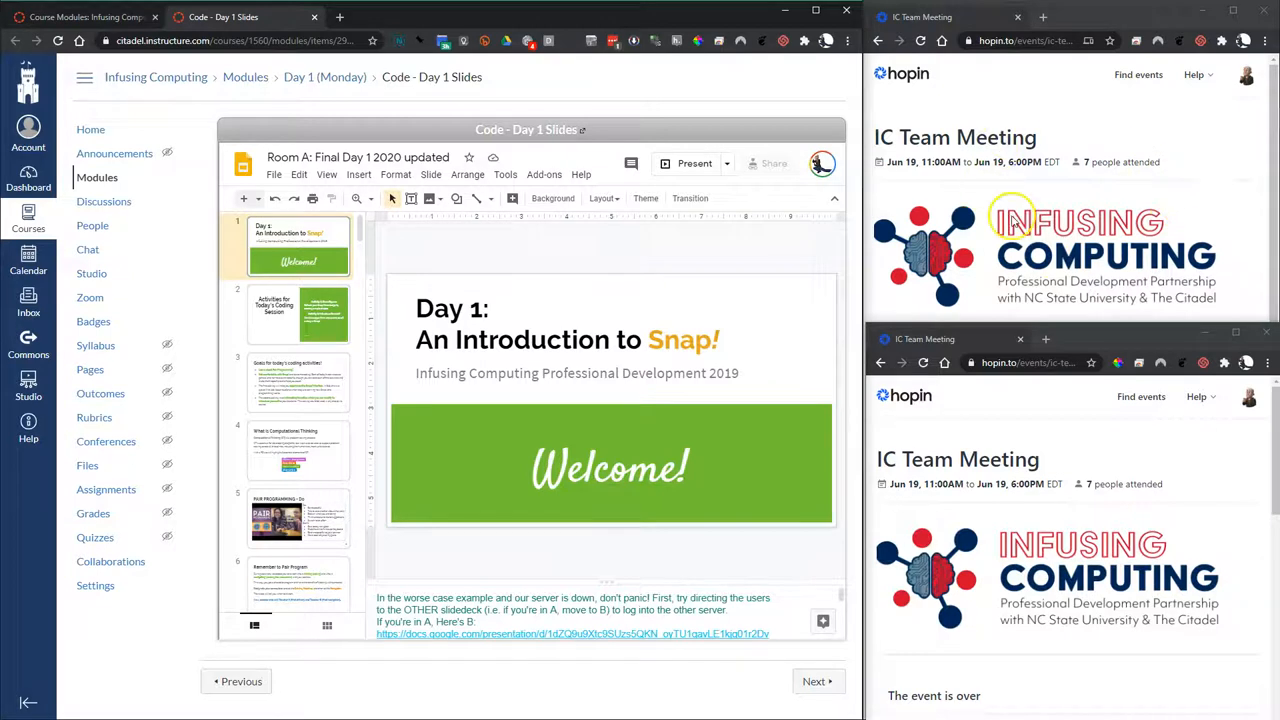
pyautogui.moveTo(1052, 510)
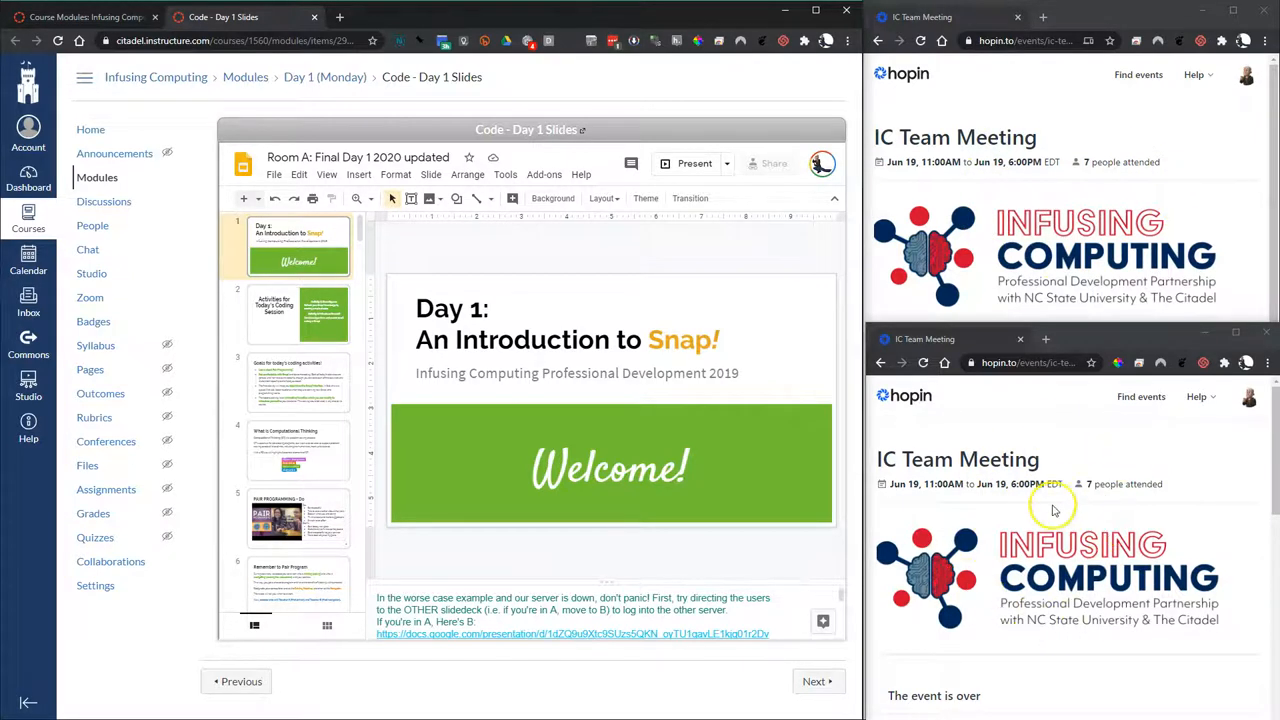
pyautogui.moveTo(1148, 148)
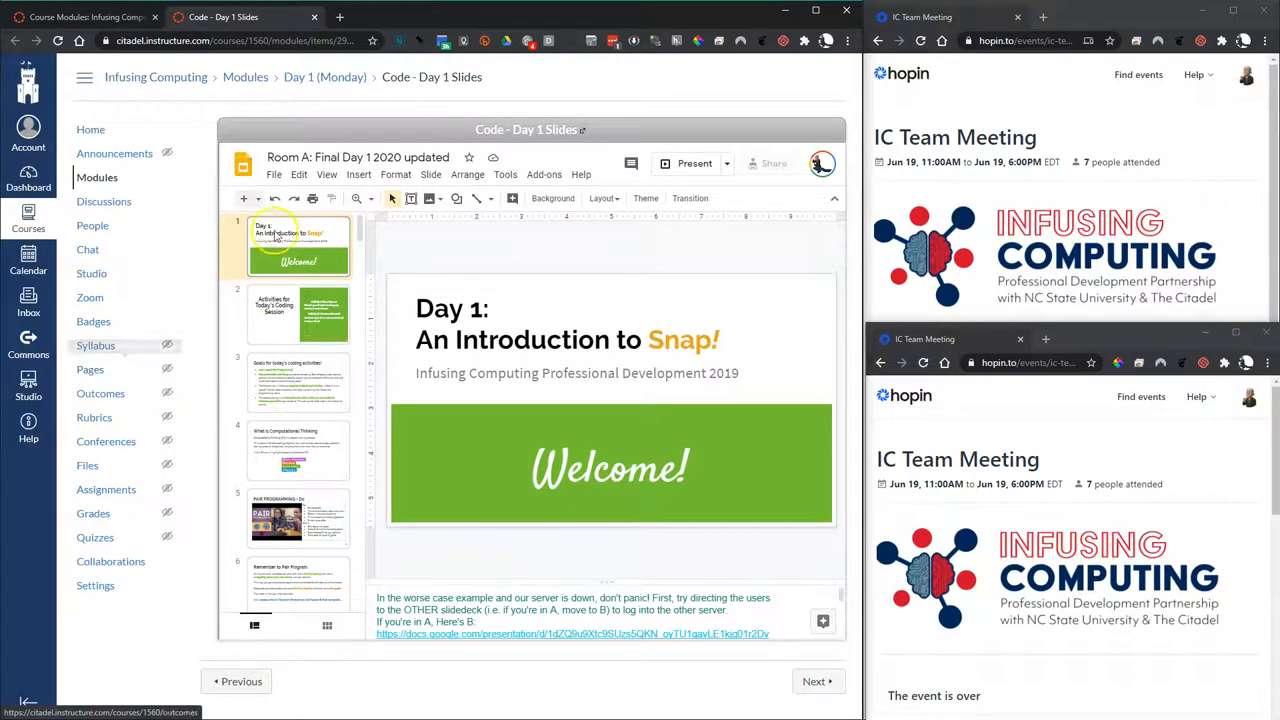
pyautogui.moveTo(1024, 550)
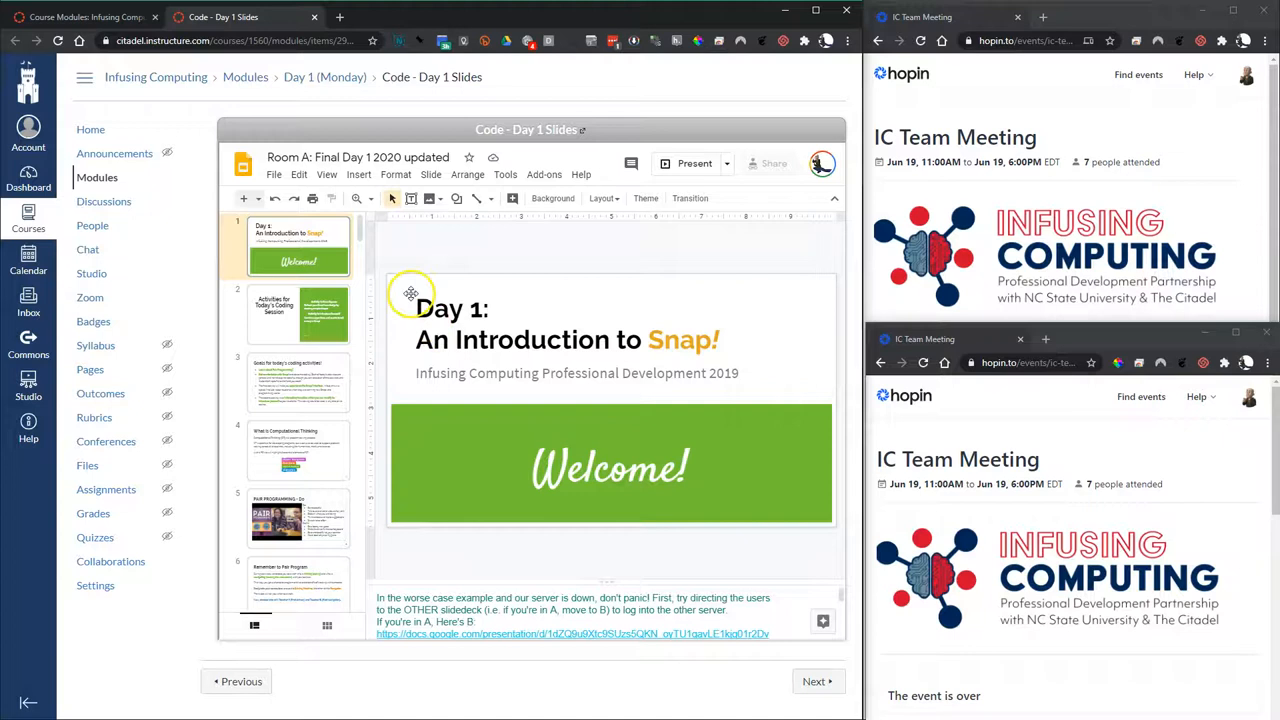
pyautogui.moveTo(1030, 356)
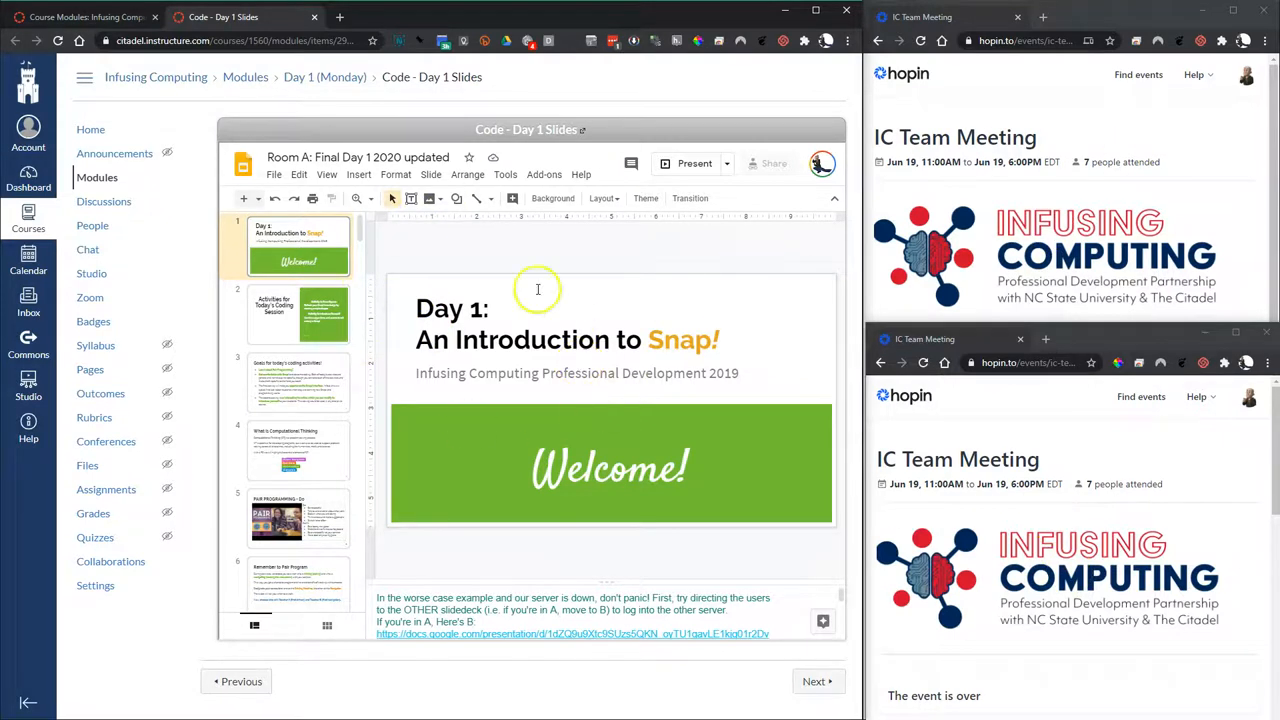
pyautogui.moveTo(1050, 256)
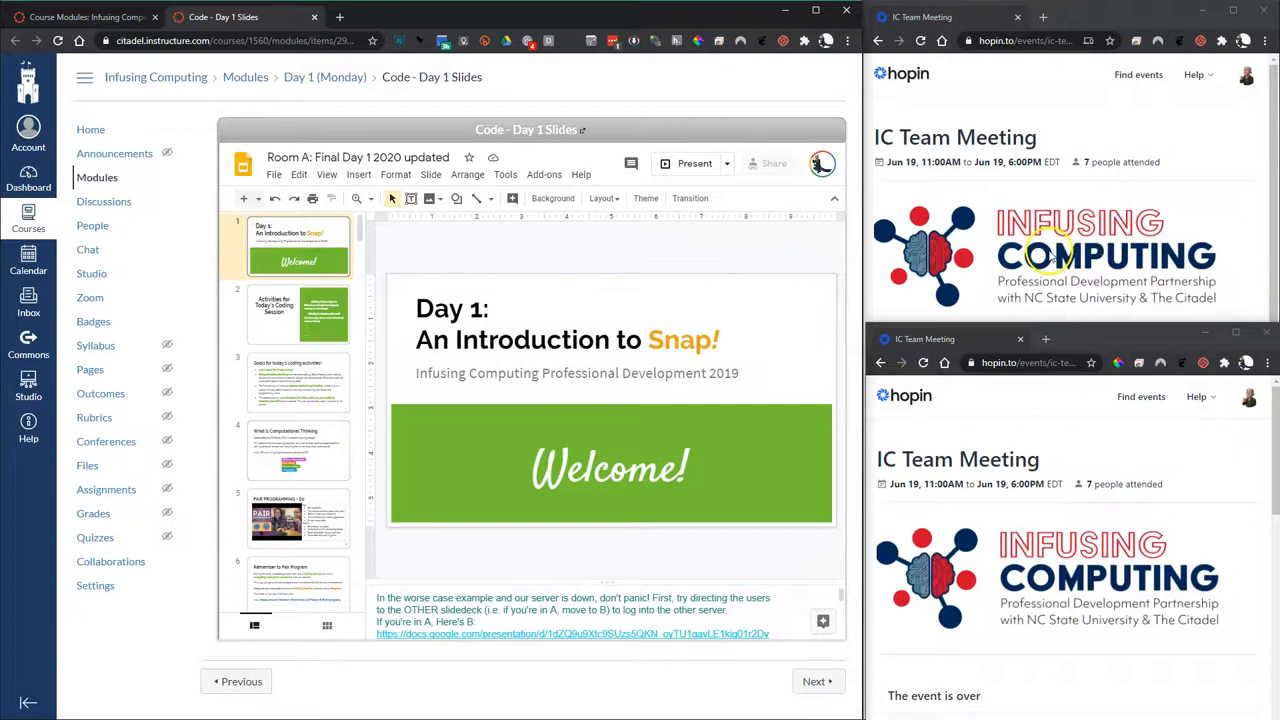
pyautogui.moveTo(860, 282)
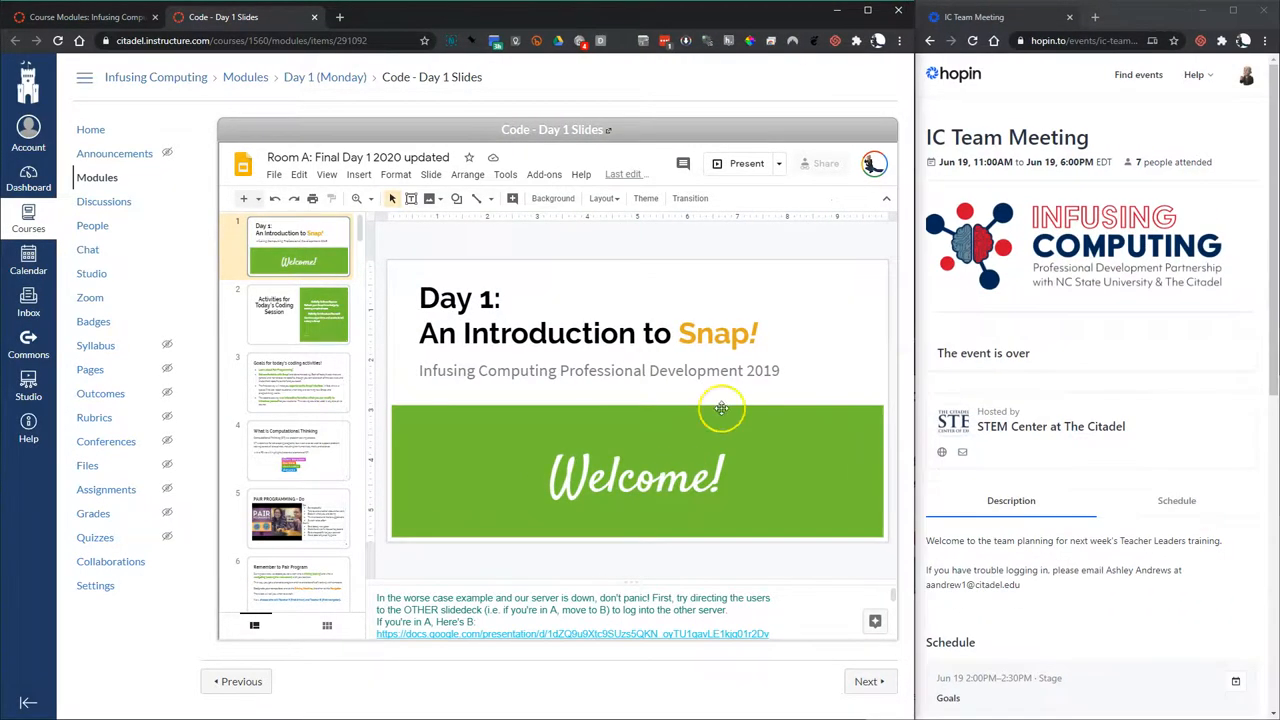
pyautogui.moveTo(512, 438)
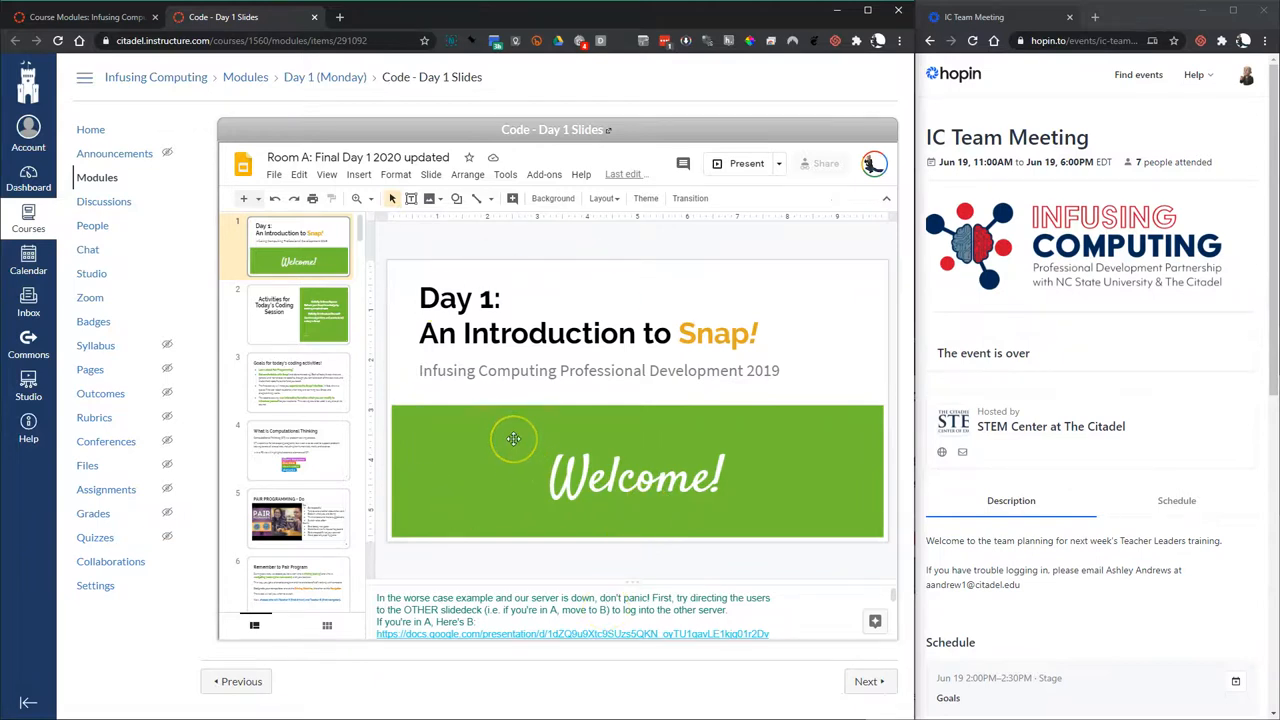